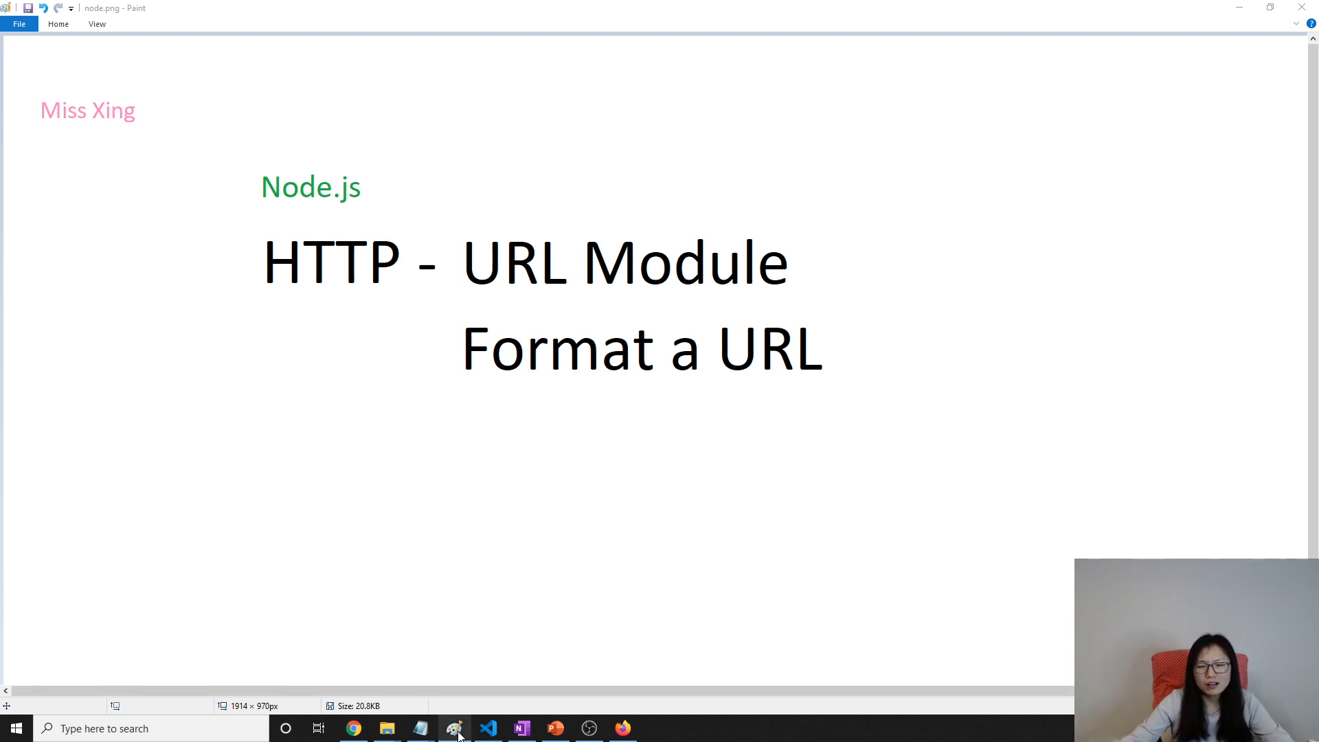
Switch to the code editor, show the file tree and close app.js
{"action": "left_click", "coordinate": [488, 729]}
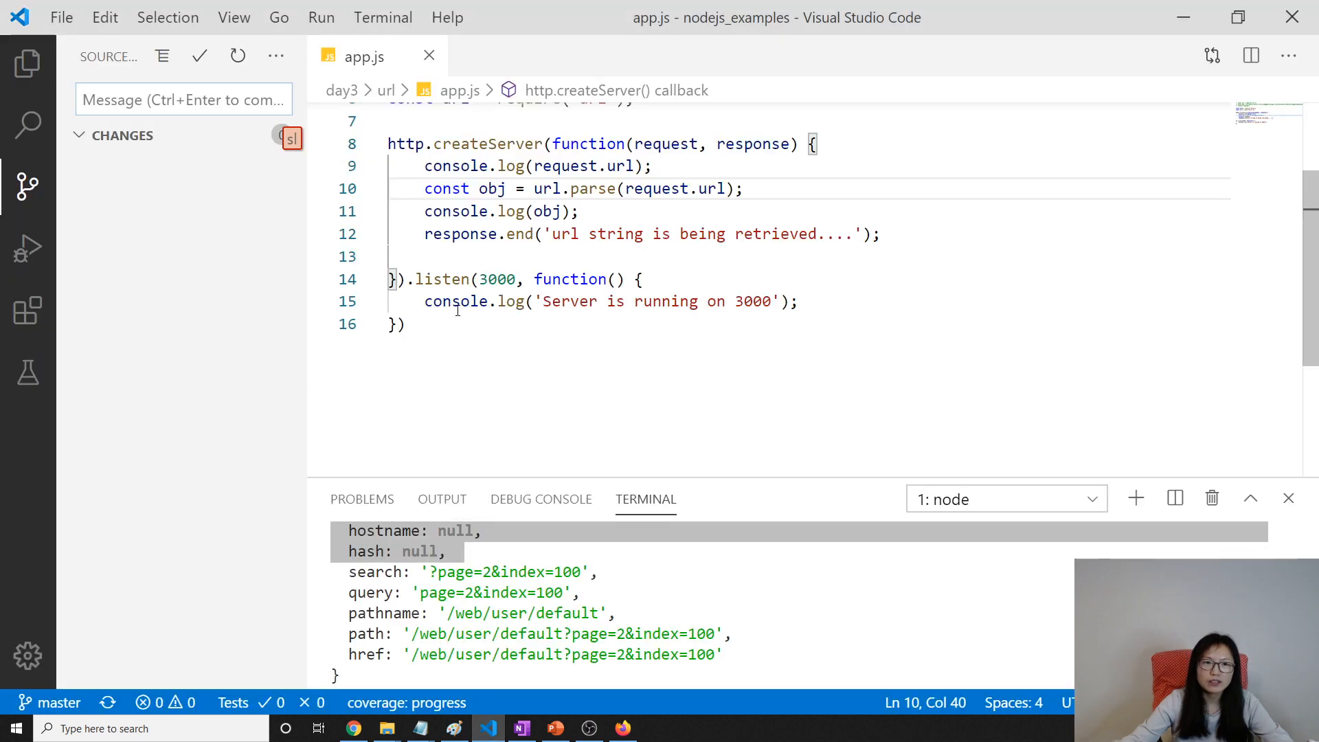
{"action": "left_click", "coordinate": [25, 65]}
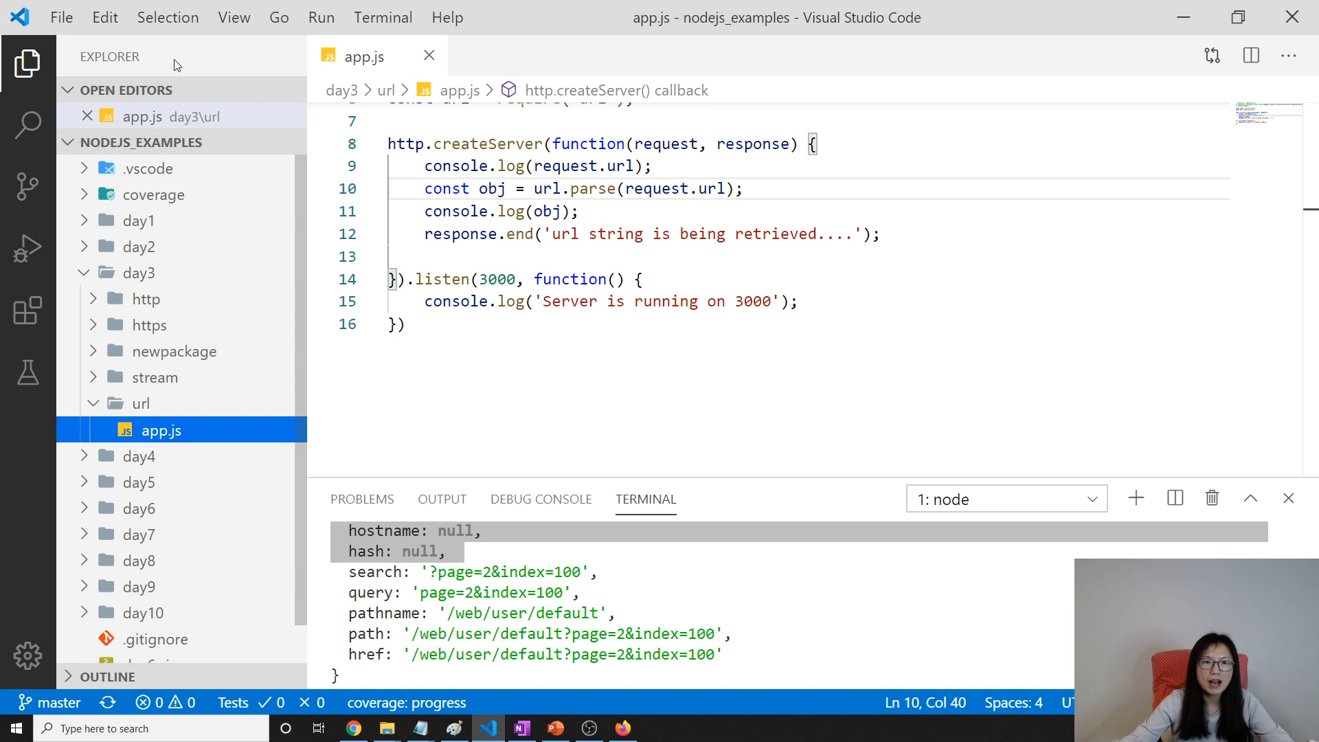
{"action": "left_click", "coordinate": [429, 55]}
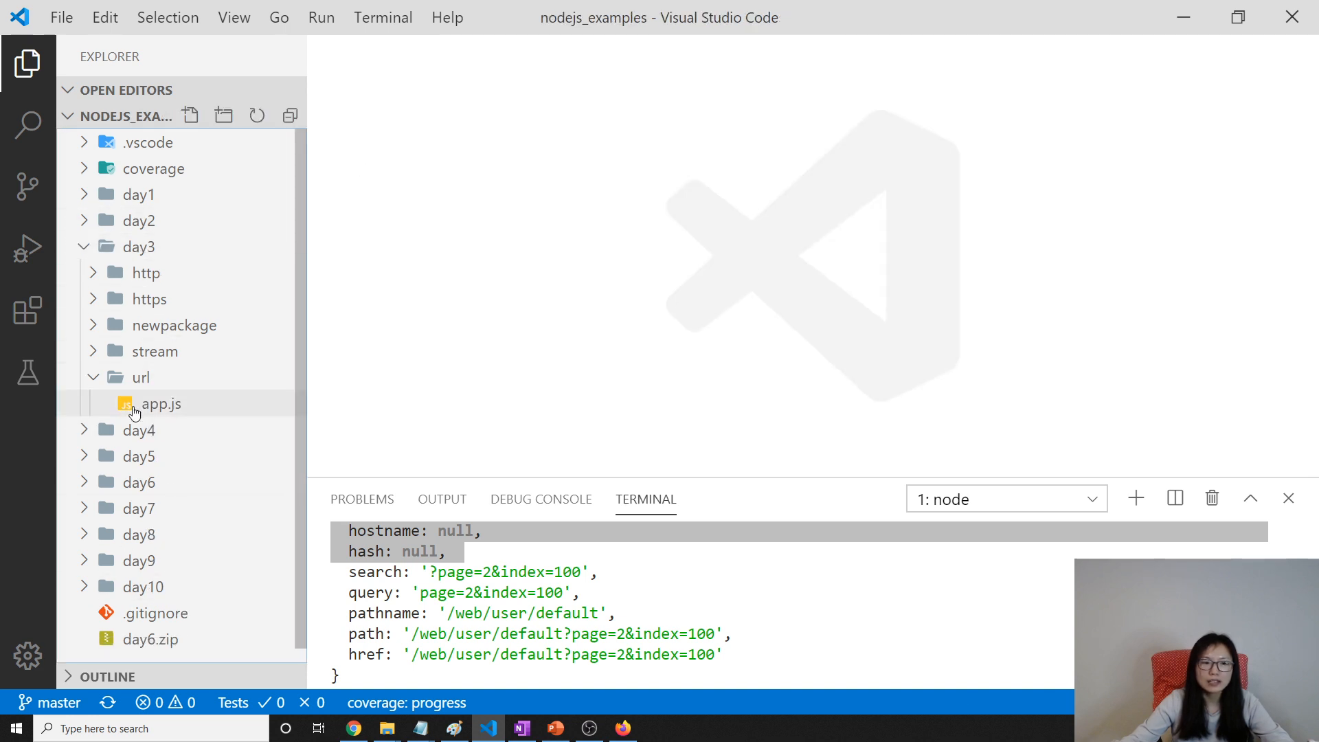
Create a new file named format.js in the url folder
{"action": "left_click", "coordinate": [190, 116]}
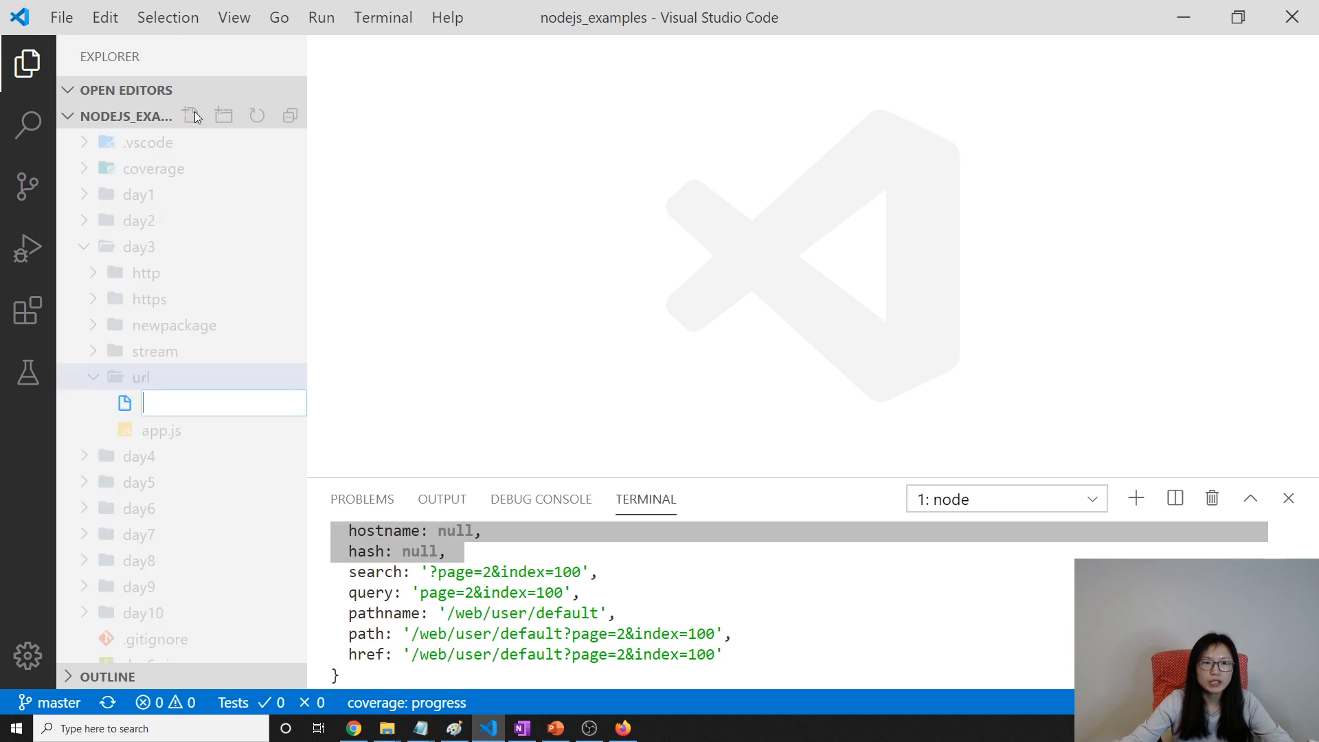
{"action": "type", "text": "format."}
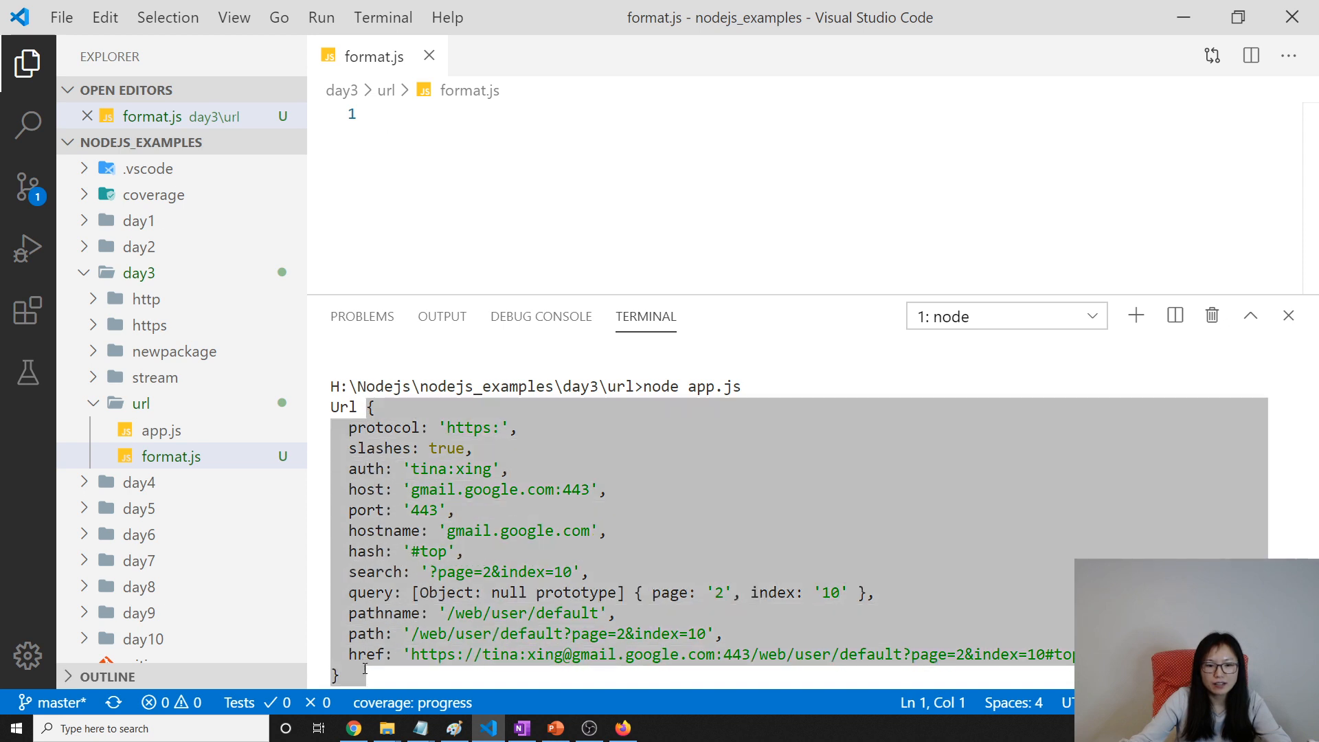
Declare const urlObj holding the parsed URL object in format.js
{"action": "left_click", "coordinate": [420, 114]}
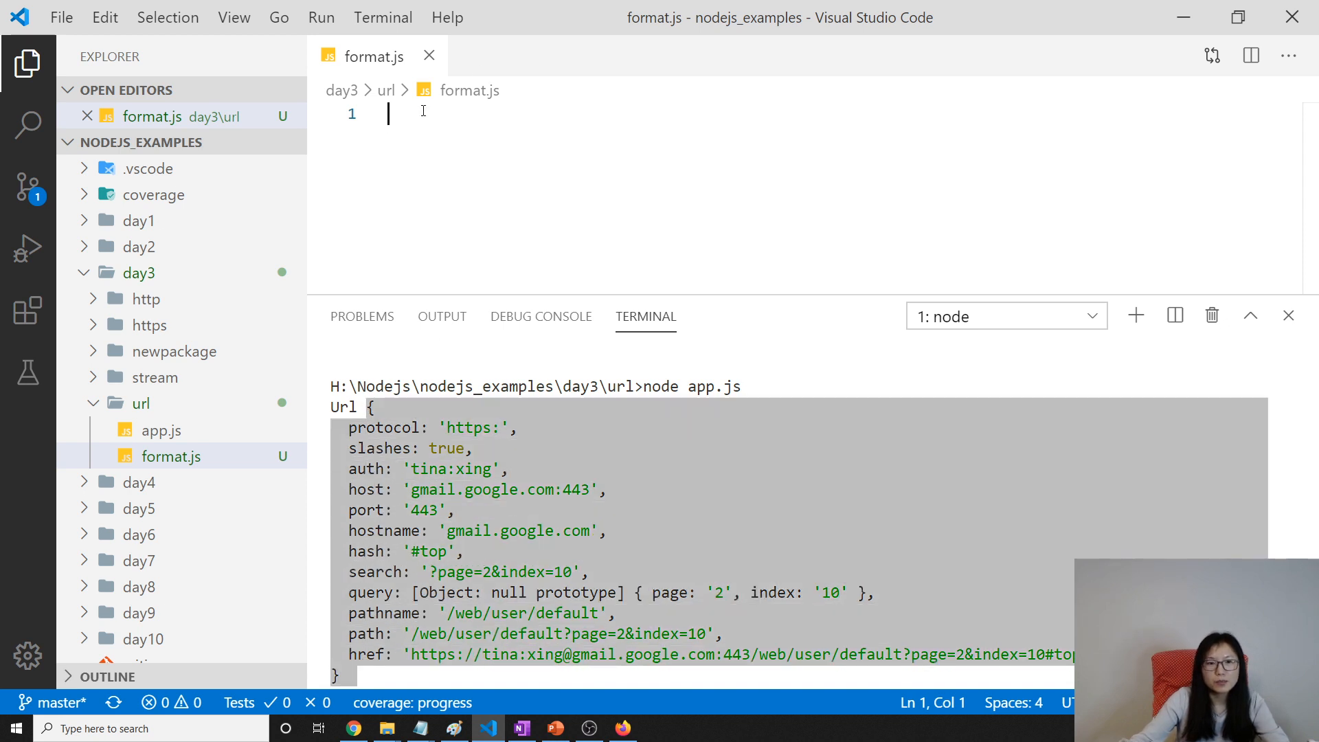
{"action": "type", "text": "const url"}
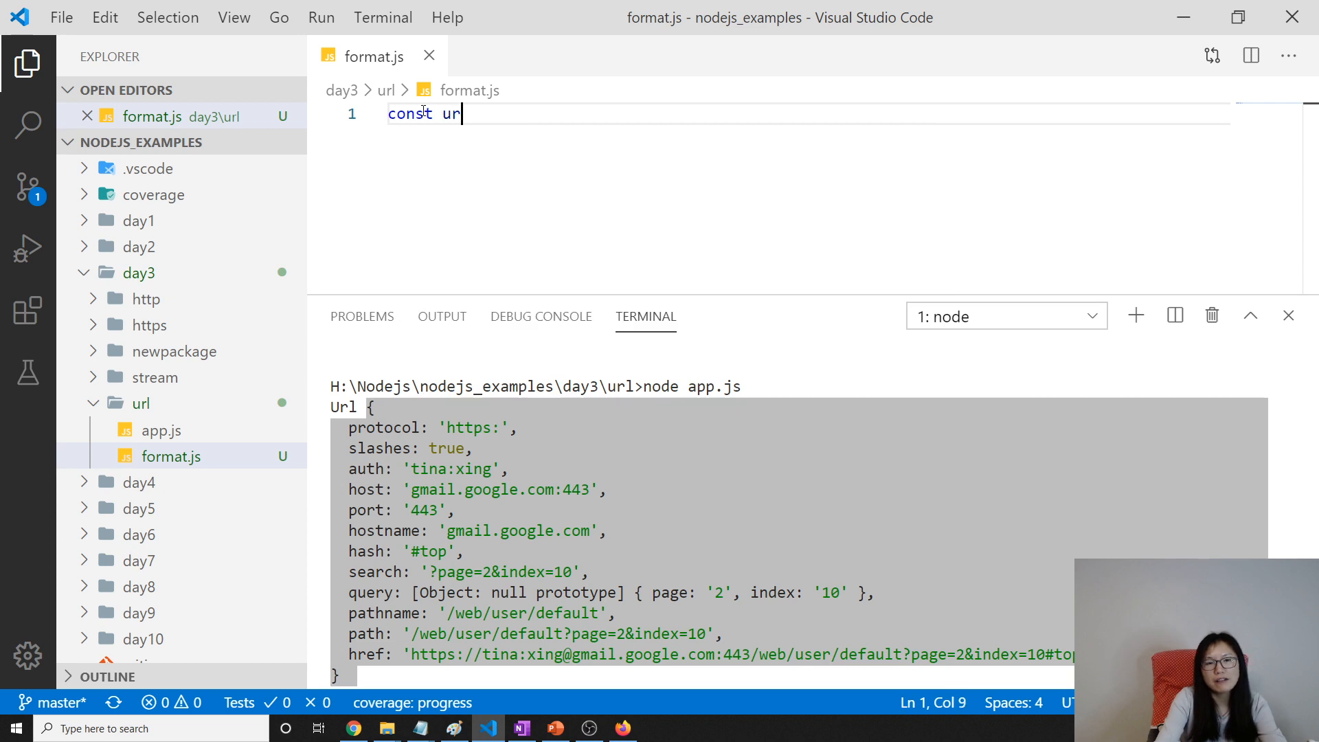
{"action": "type", "text": "Obj ="}
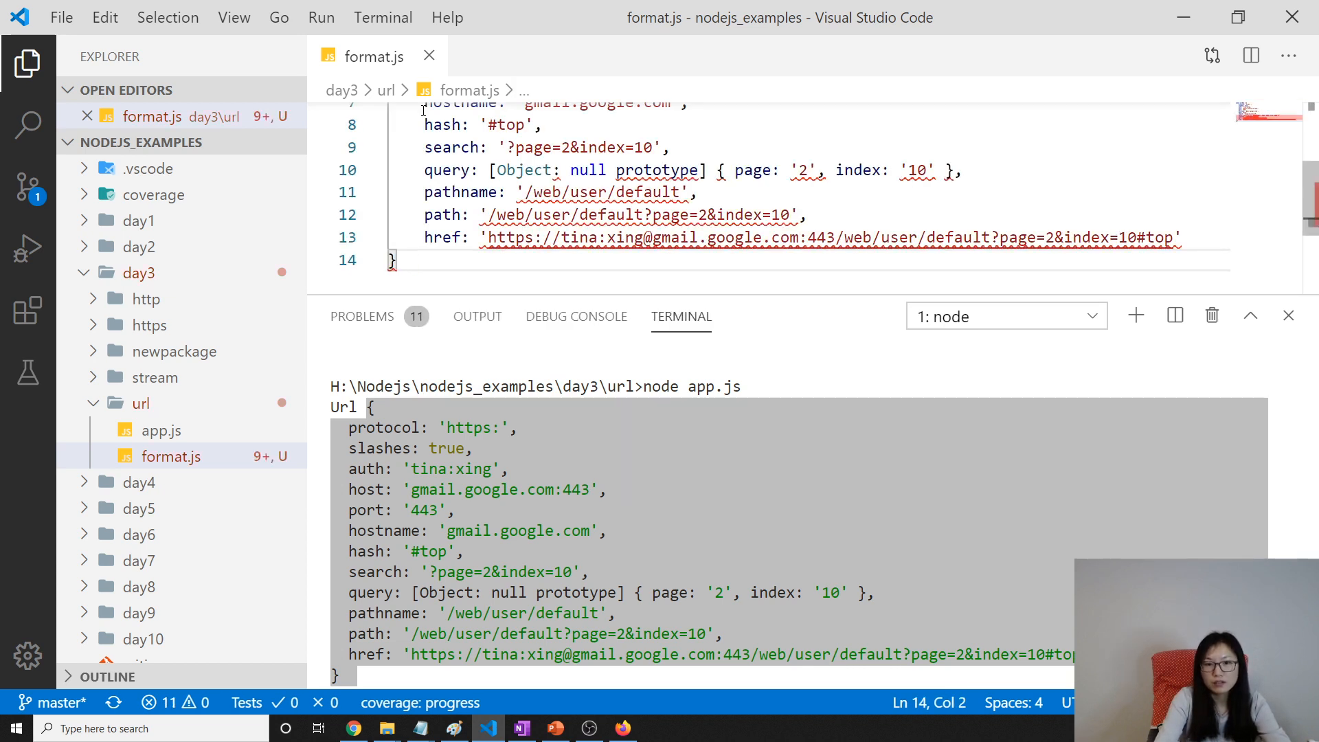
{"action": "type", "text": ";"}
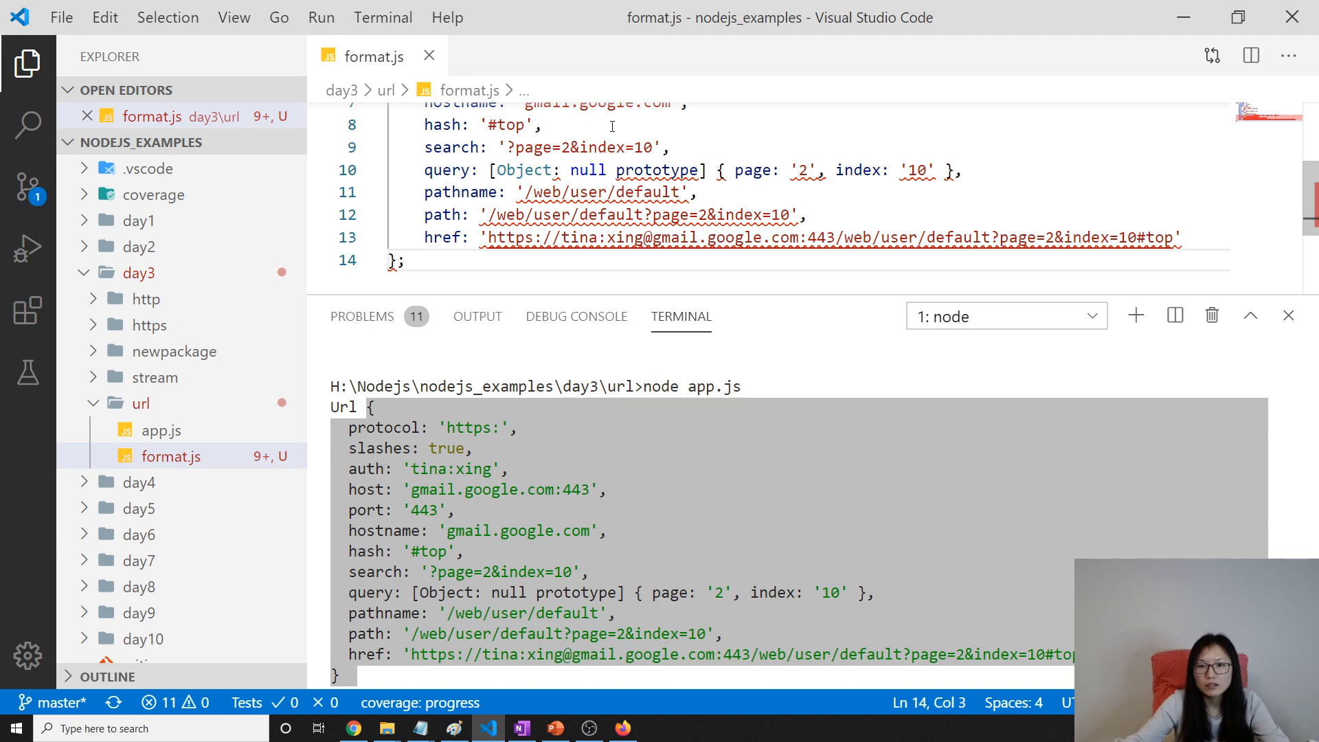
{"action": "left_click_drag", "start_coordinate": [639, 316], "coordinate": [639, 446]}
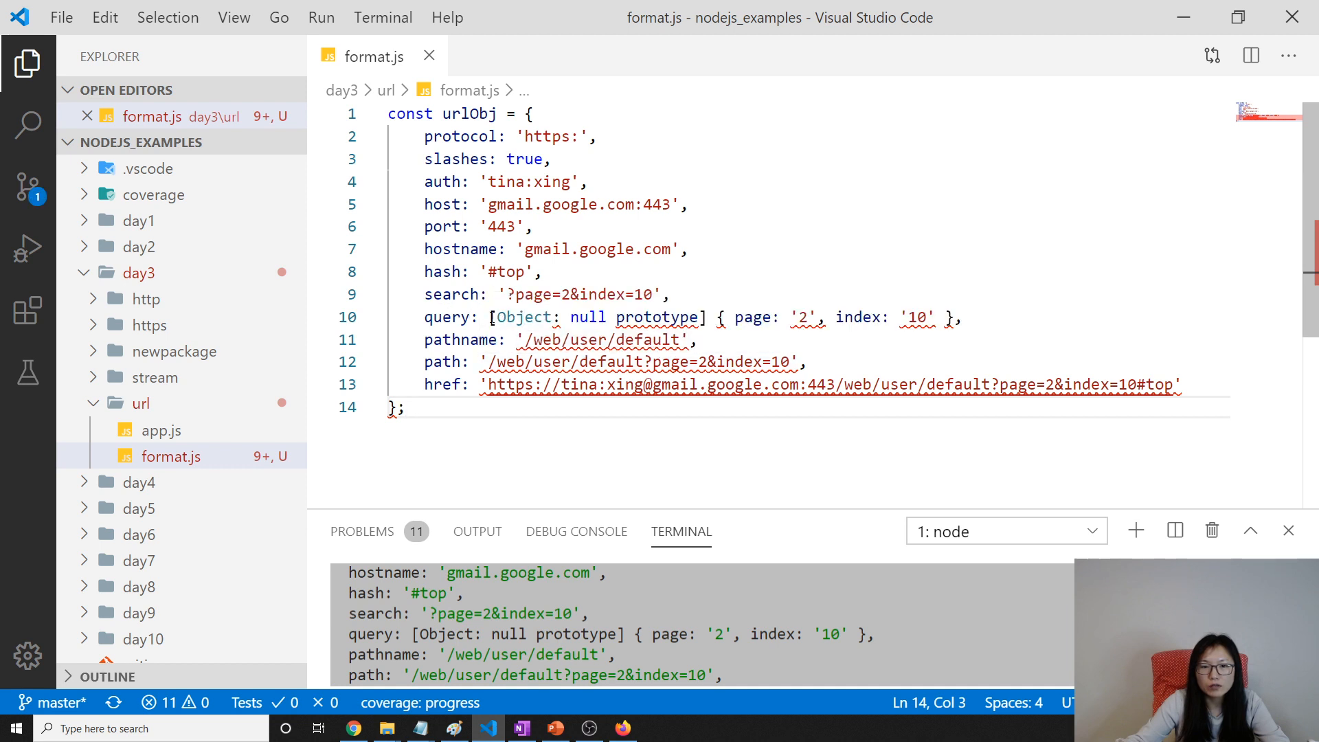
Replace the query value with the search string 'page=2&index=10' without the question mark
{"action": "left_click_drag", "start_coordinate": [489, 317], "coordinate": [959, 317]}
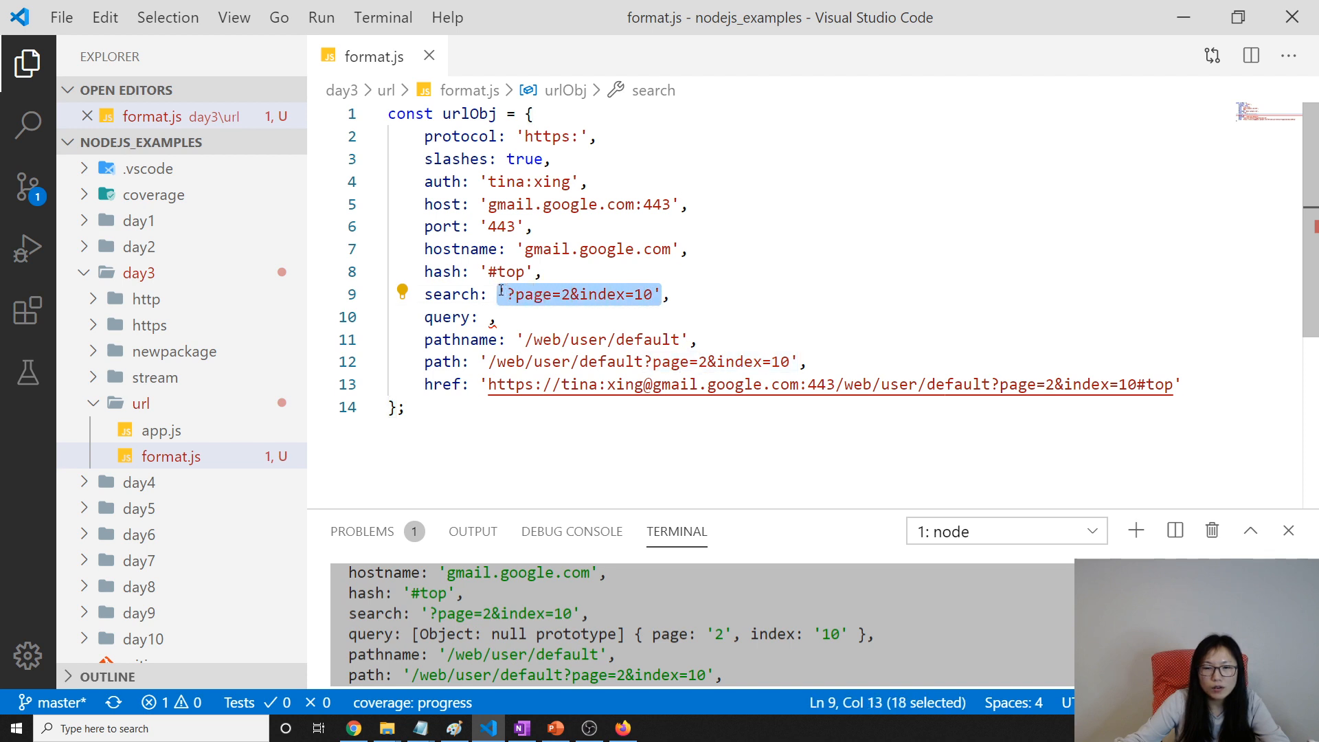
{"action": "type", "text": "'?page=2&index=10'"}
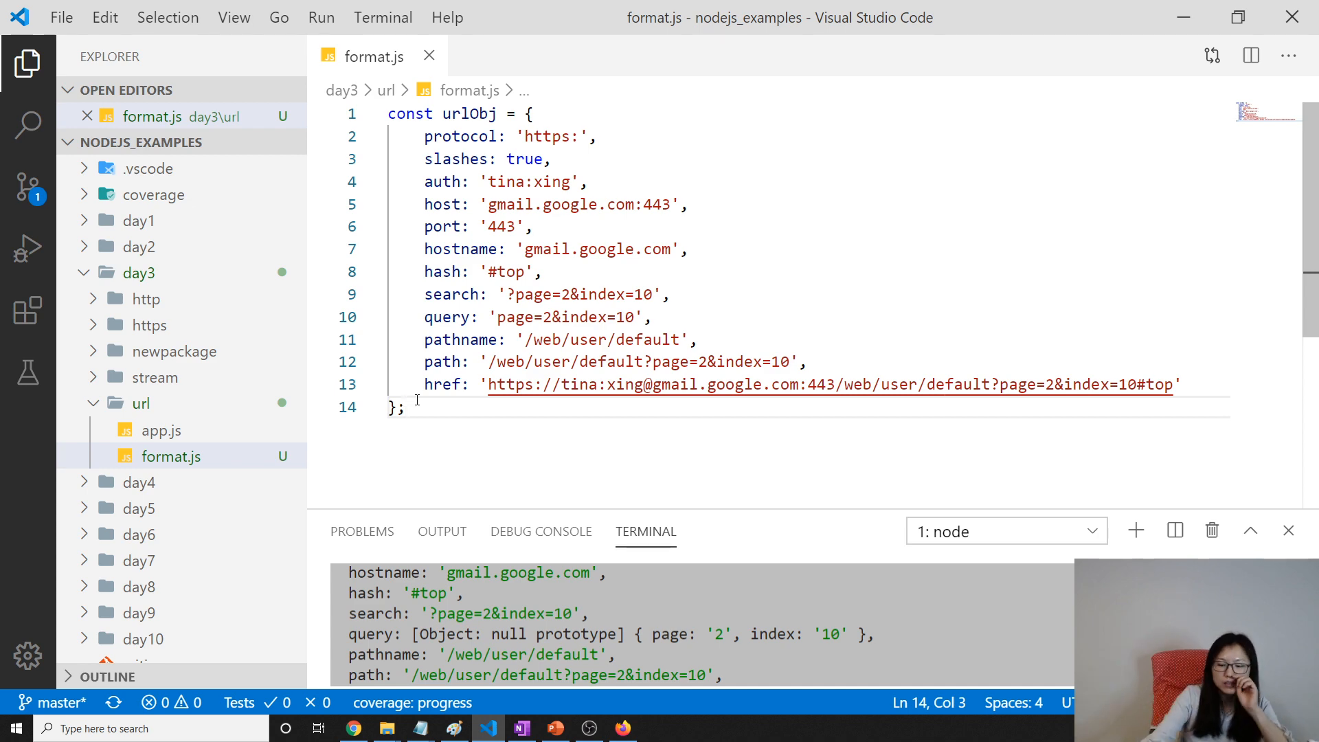
Add const url = require('url'); at line 1 with urlObj on its own line below
{"action": "type", "text": "const"}
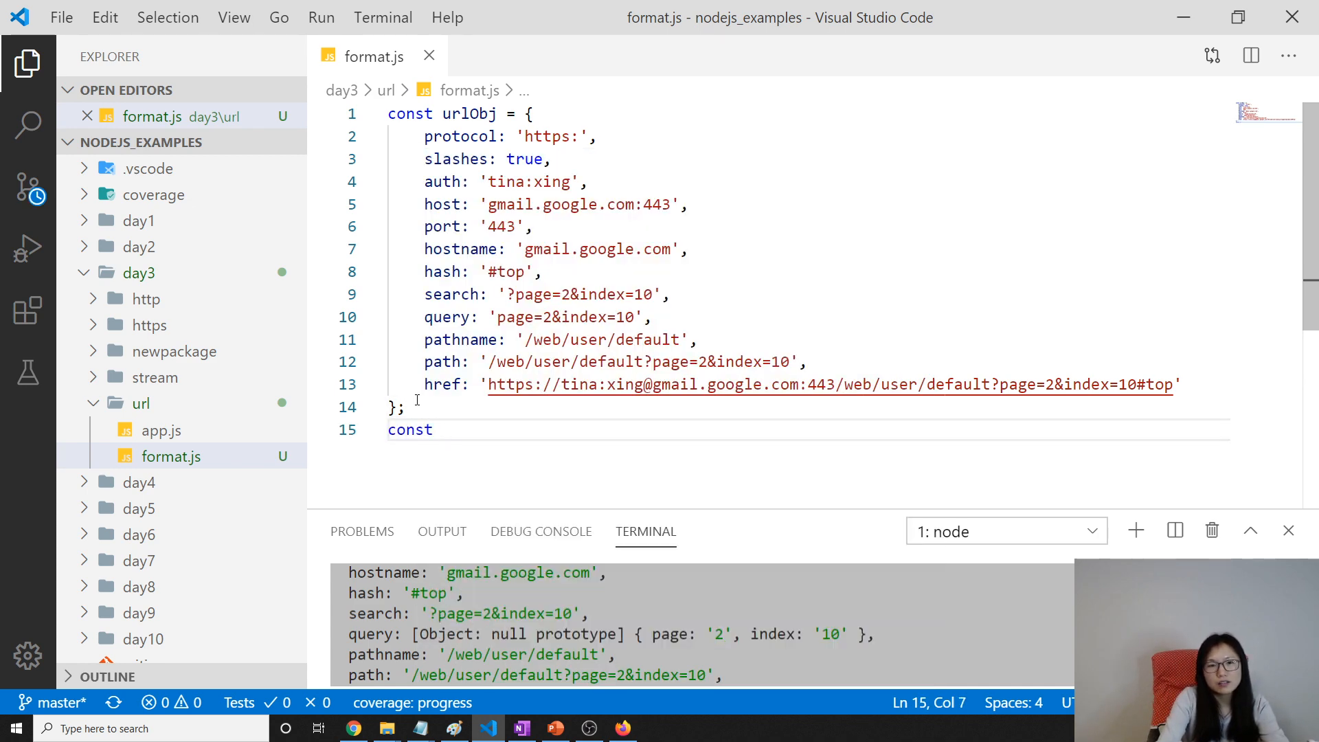
{"action": "type", "text": "url"}
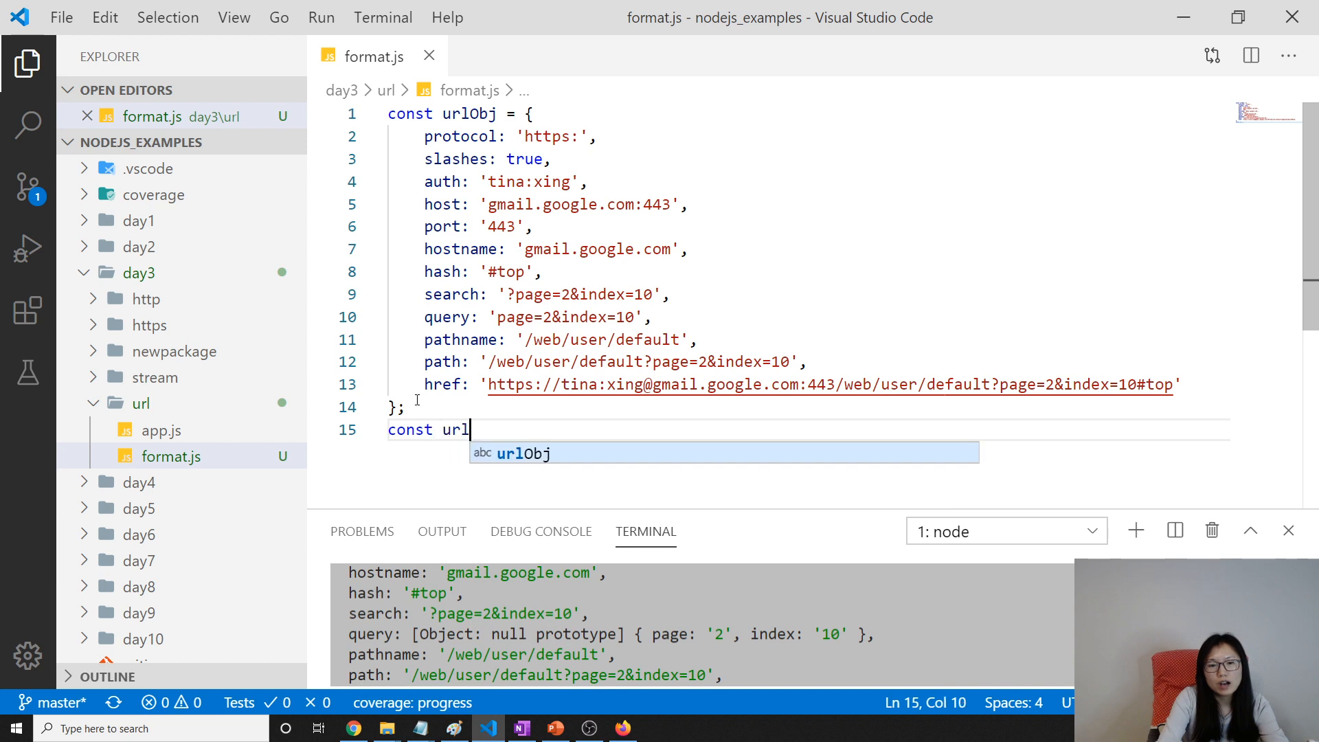
{"action": "type", "text": "m"}
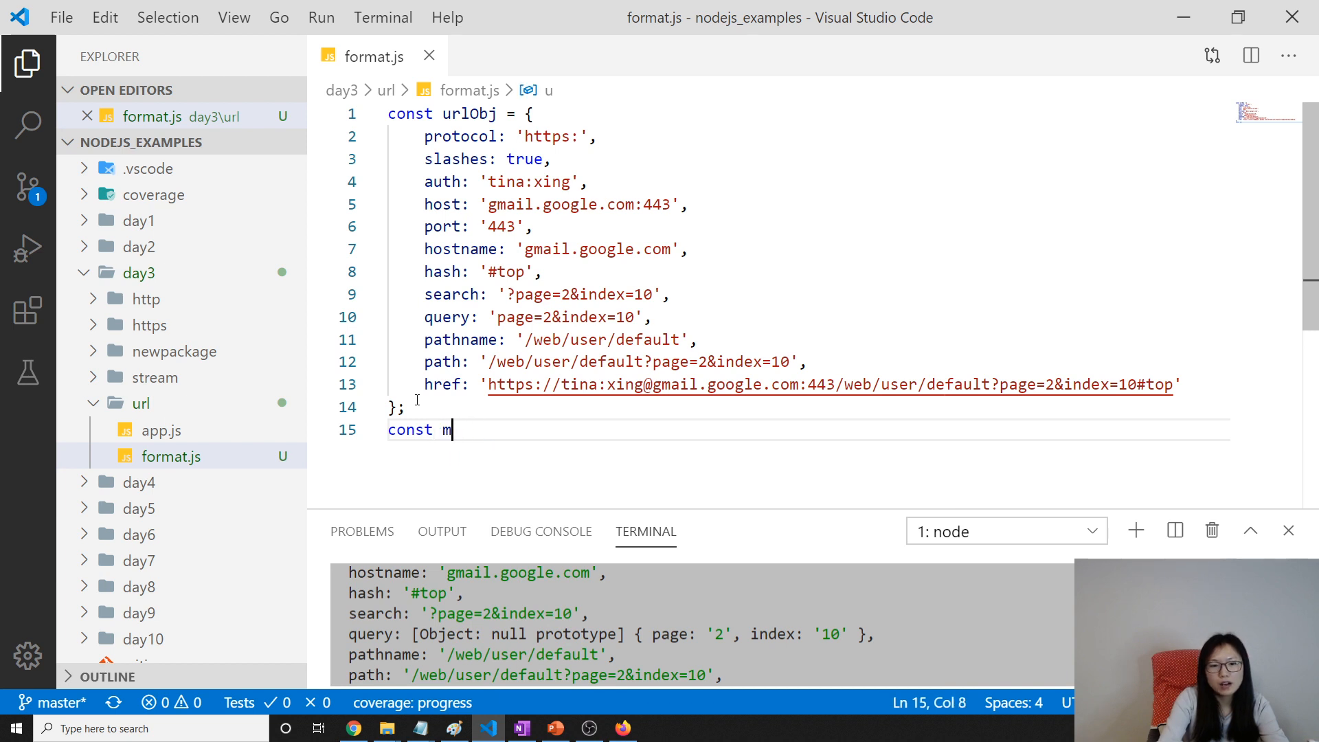
{"action": "type", "text": "yurl ="}
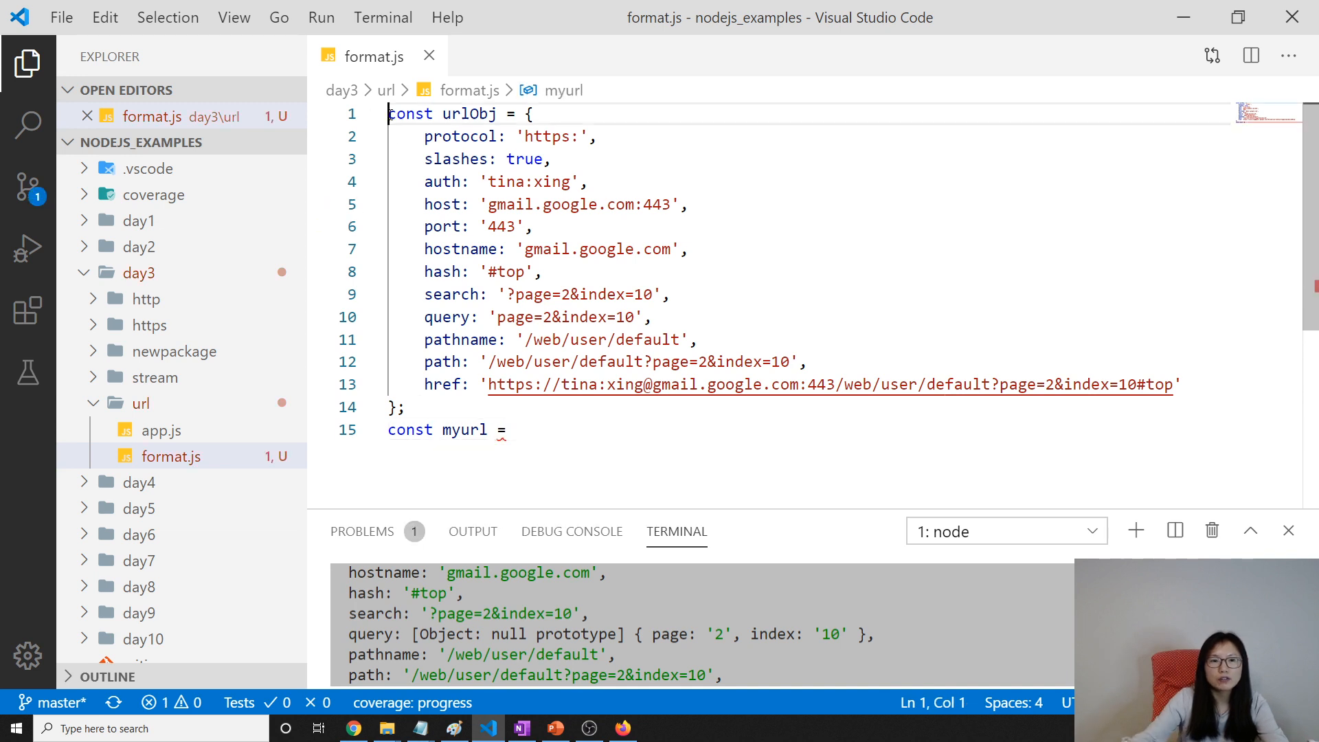
{"action": "type", "text": "const url \\"}
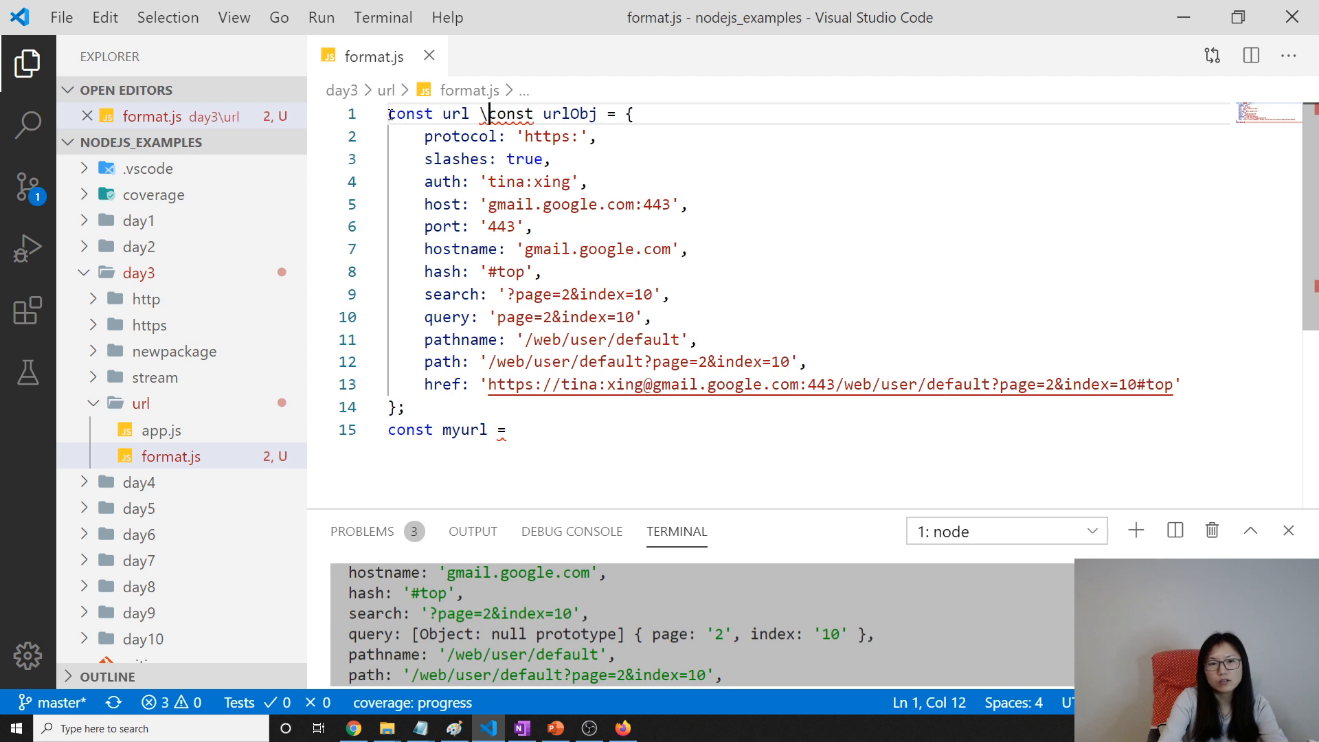
{"action": "key", "text": "Enter"}
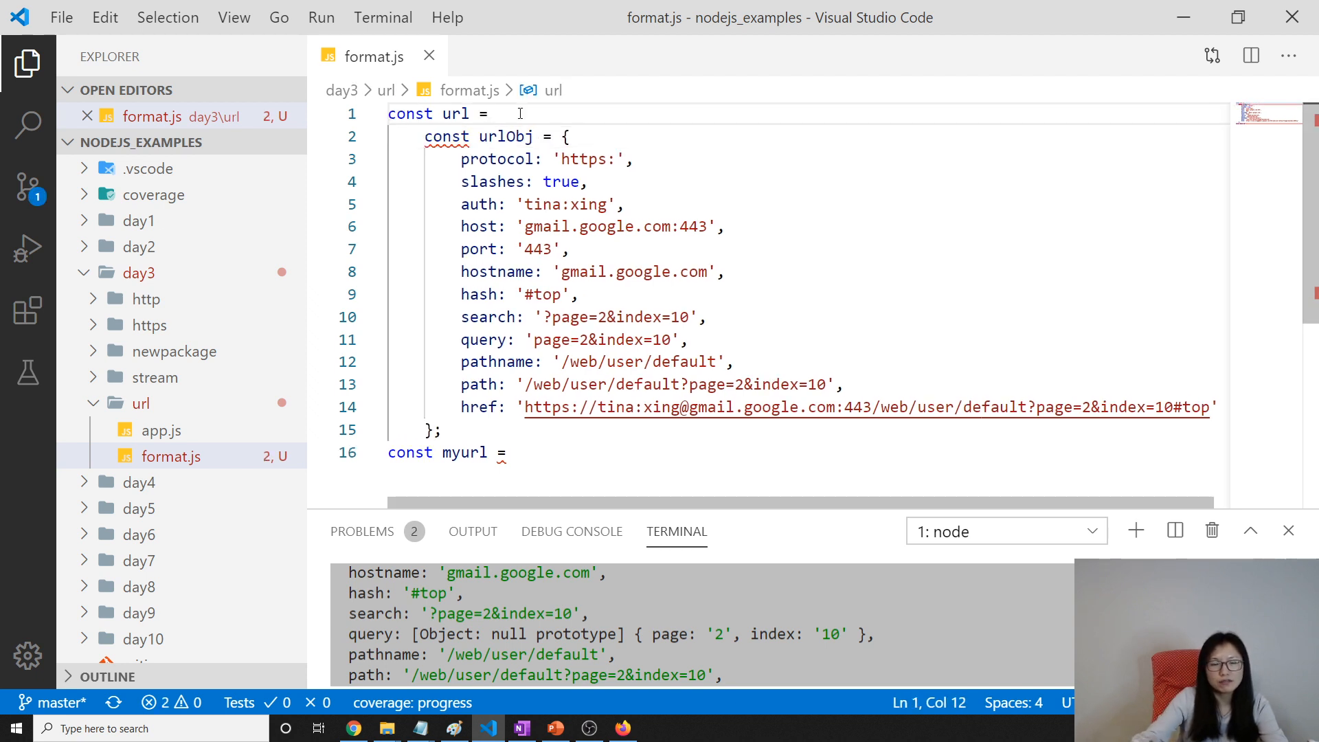
{"action": "type", "text": "r re"}
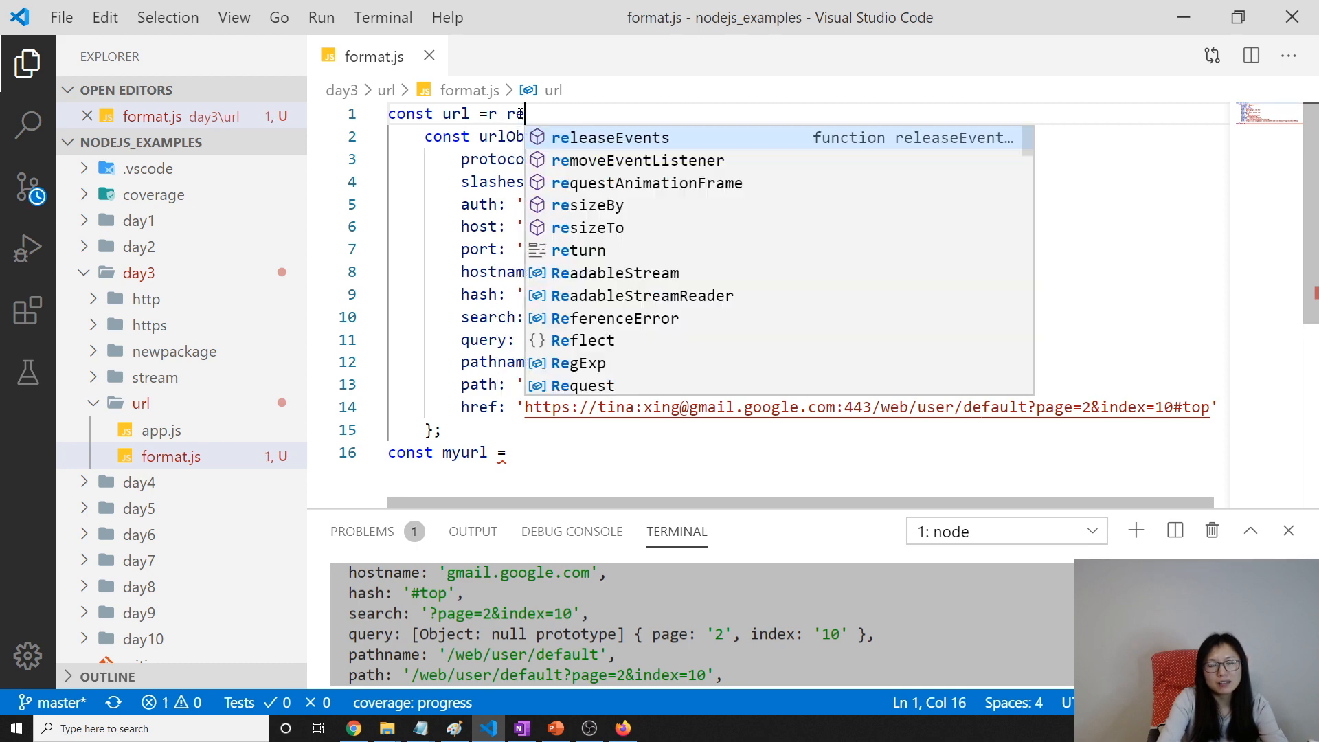
{"action": "type", "text": "equire('"}
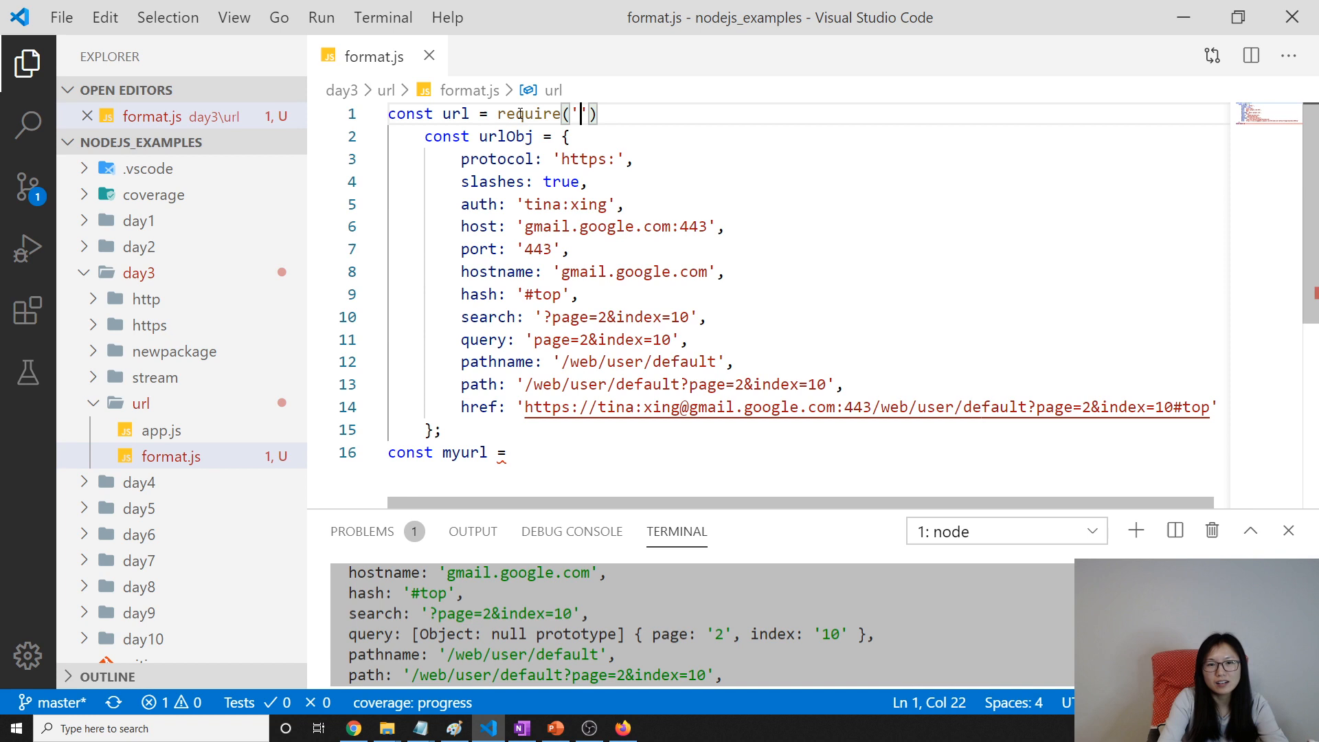
{"action": "type", "text": "url');"}
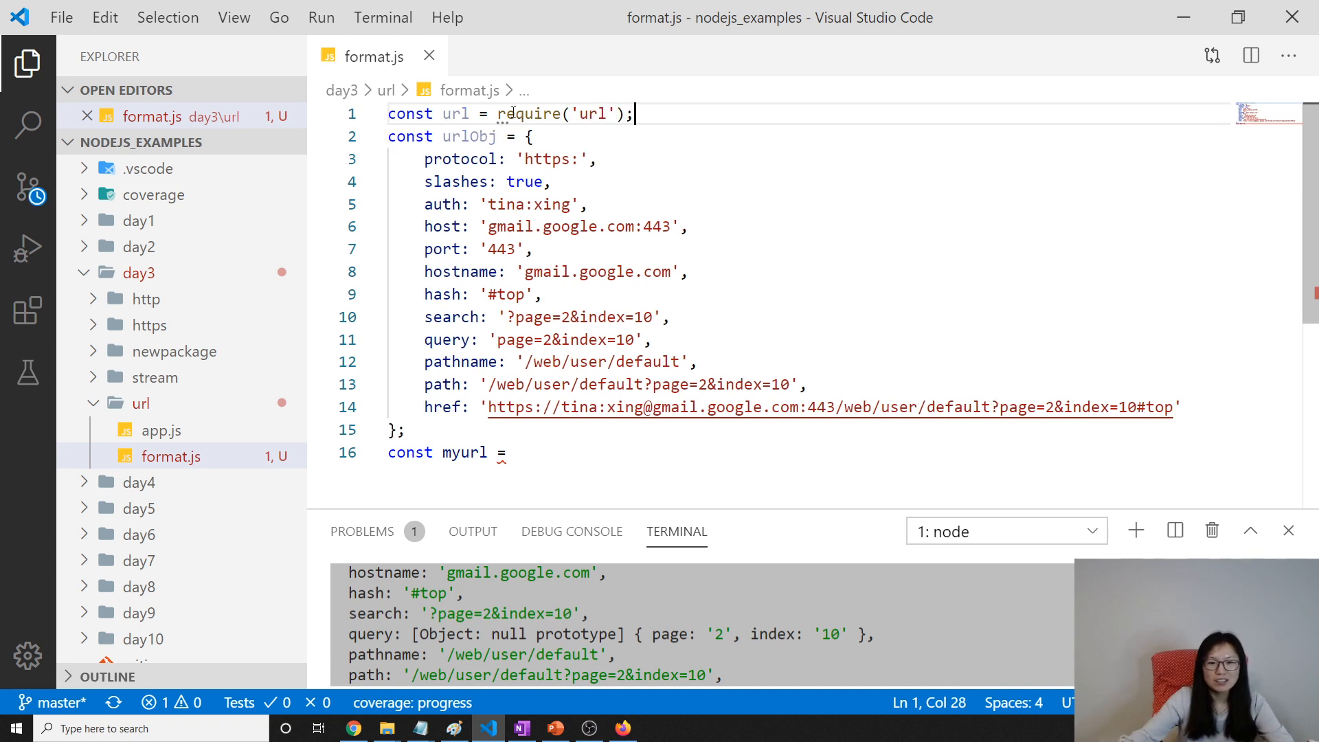
Remove the unfinished myurl statement and start a blank line after the urlObj object
{"action": "double_click", "coordinate": [465, 453]}
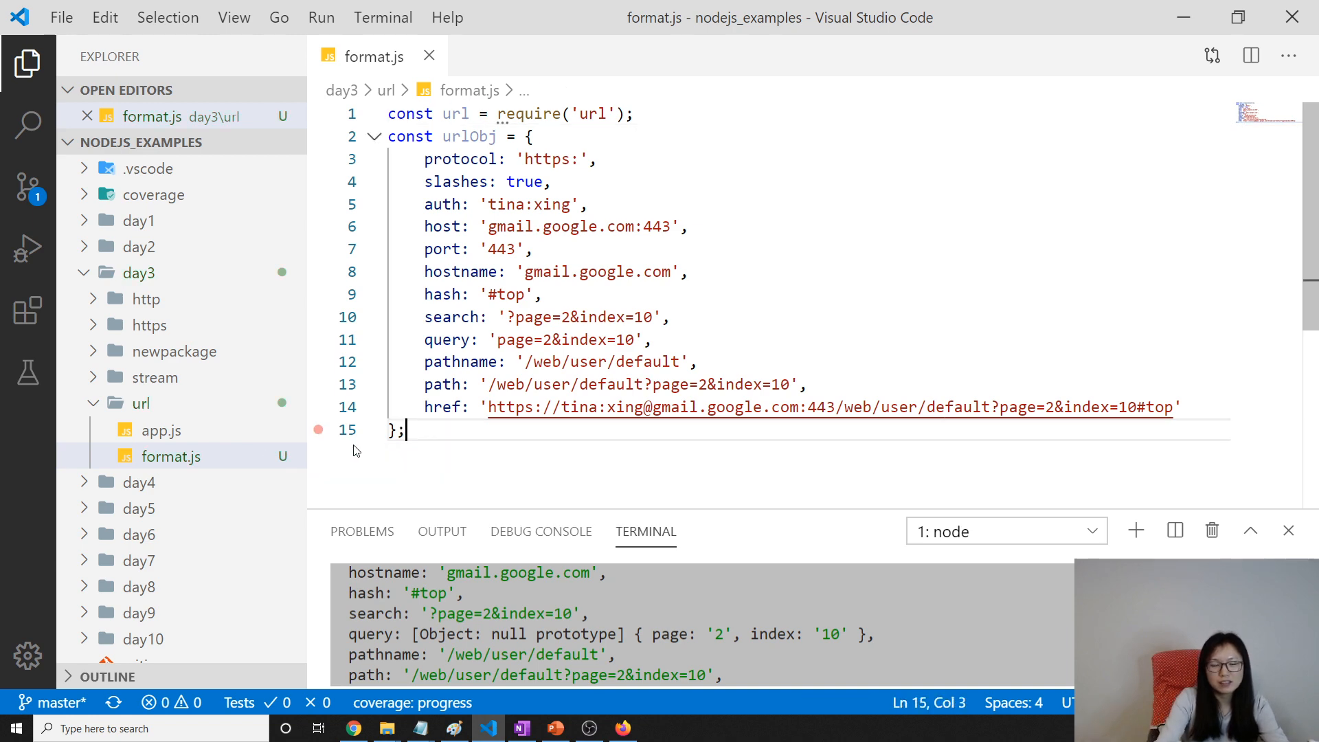
{"action": "type", "text": "c"}
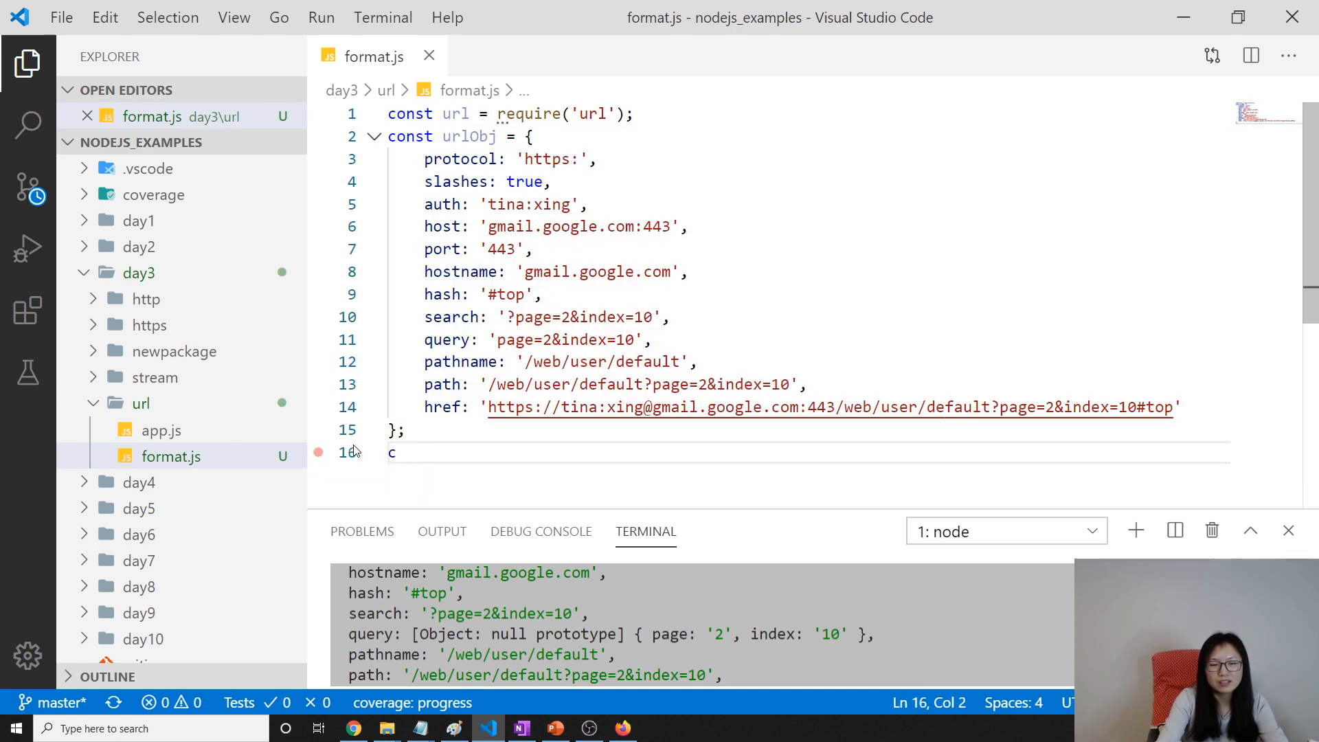
{"action": "type", "text": "o"}
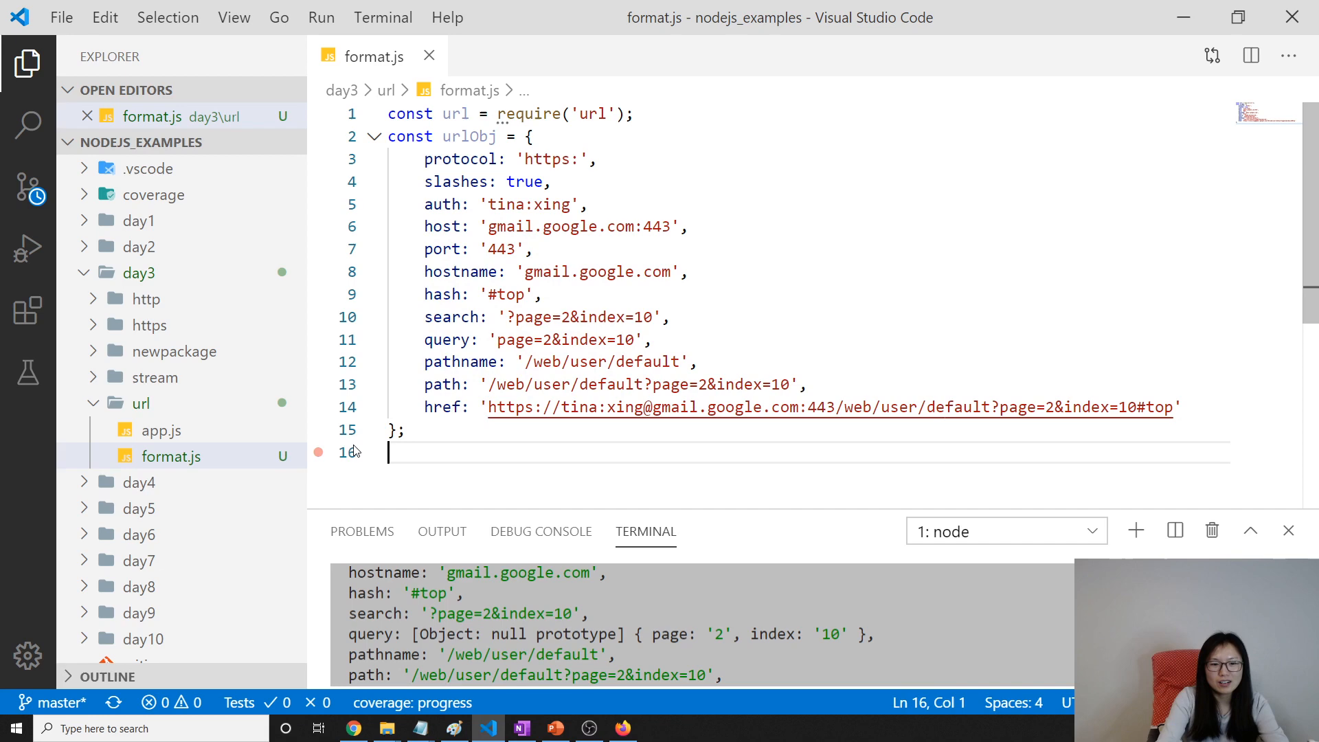
{"action": "left_click", "coordinate": [62, 18]}
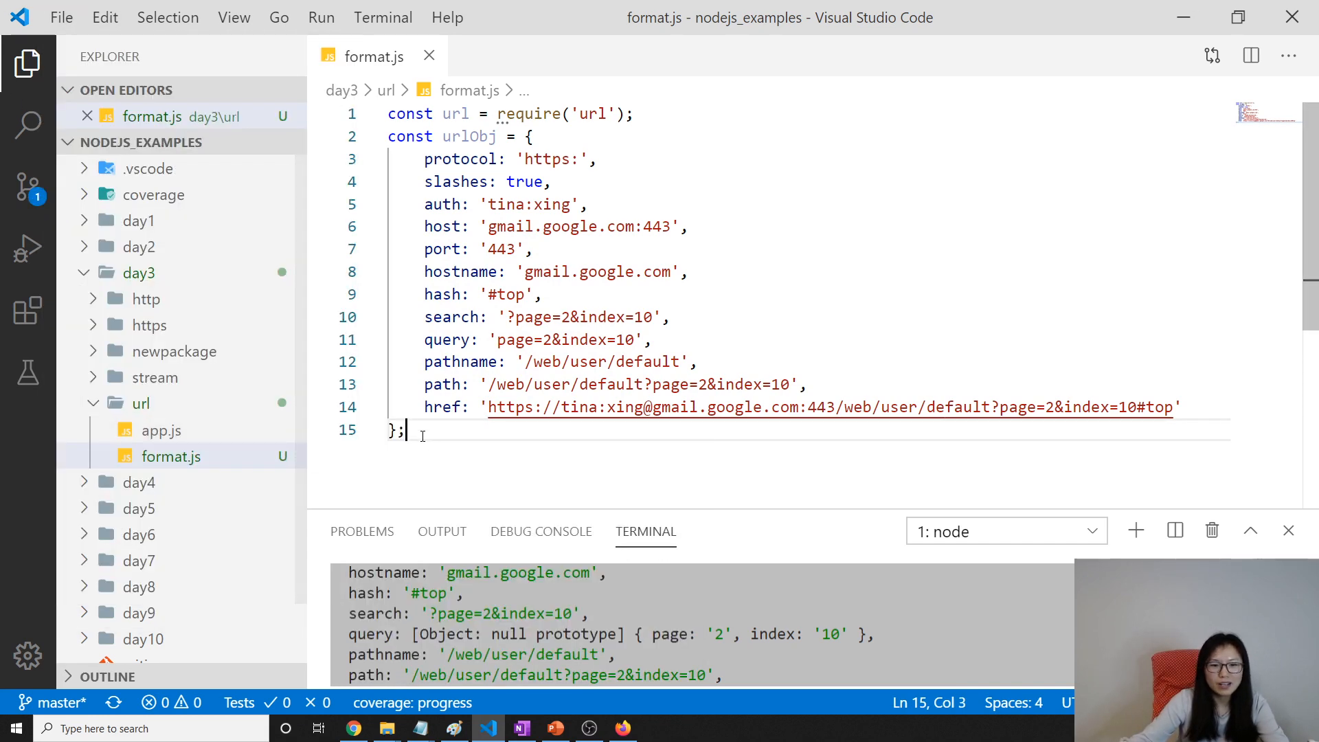
{"action": "key", "text": "Enter"}
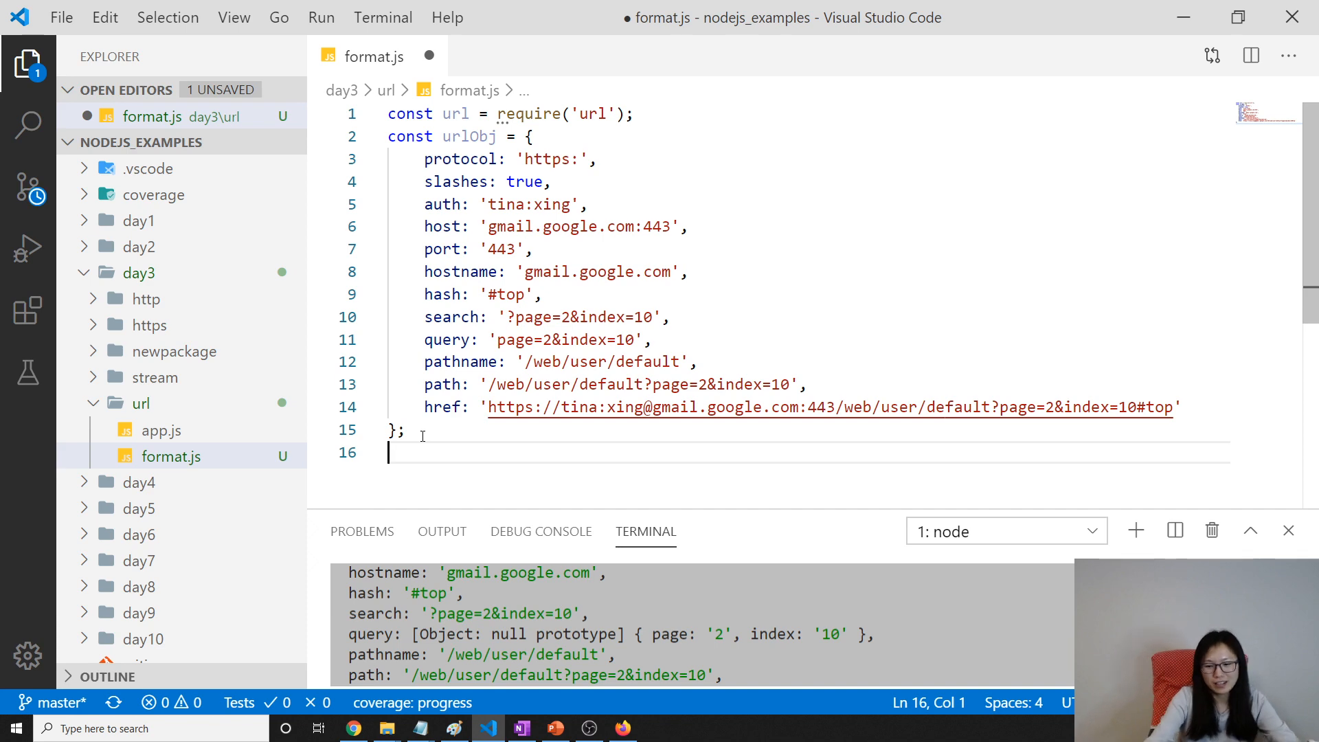
Add const myurl = url.format(urlObj); below the object
{"action": "key", "text": "Ctrl+s"}
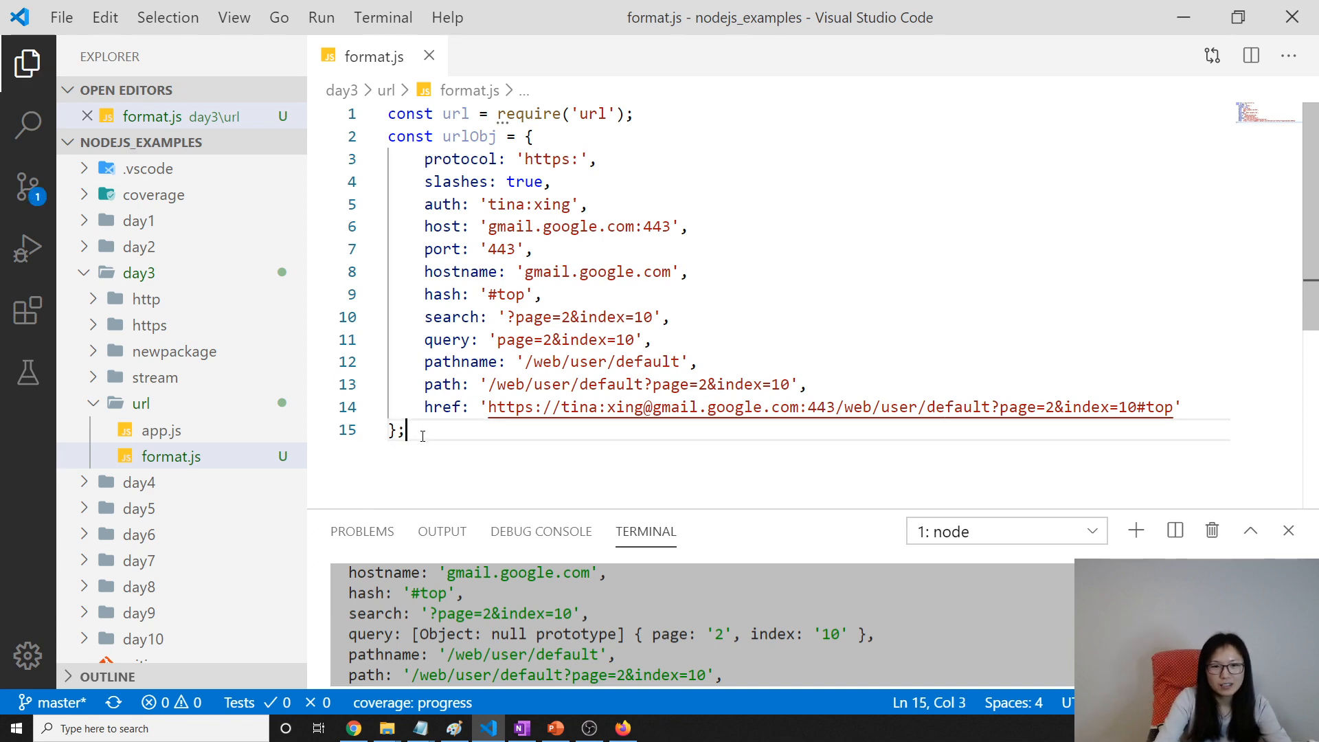
{"action": "type", "text": "const my"}
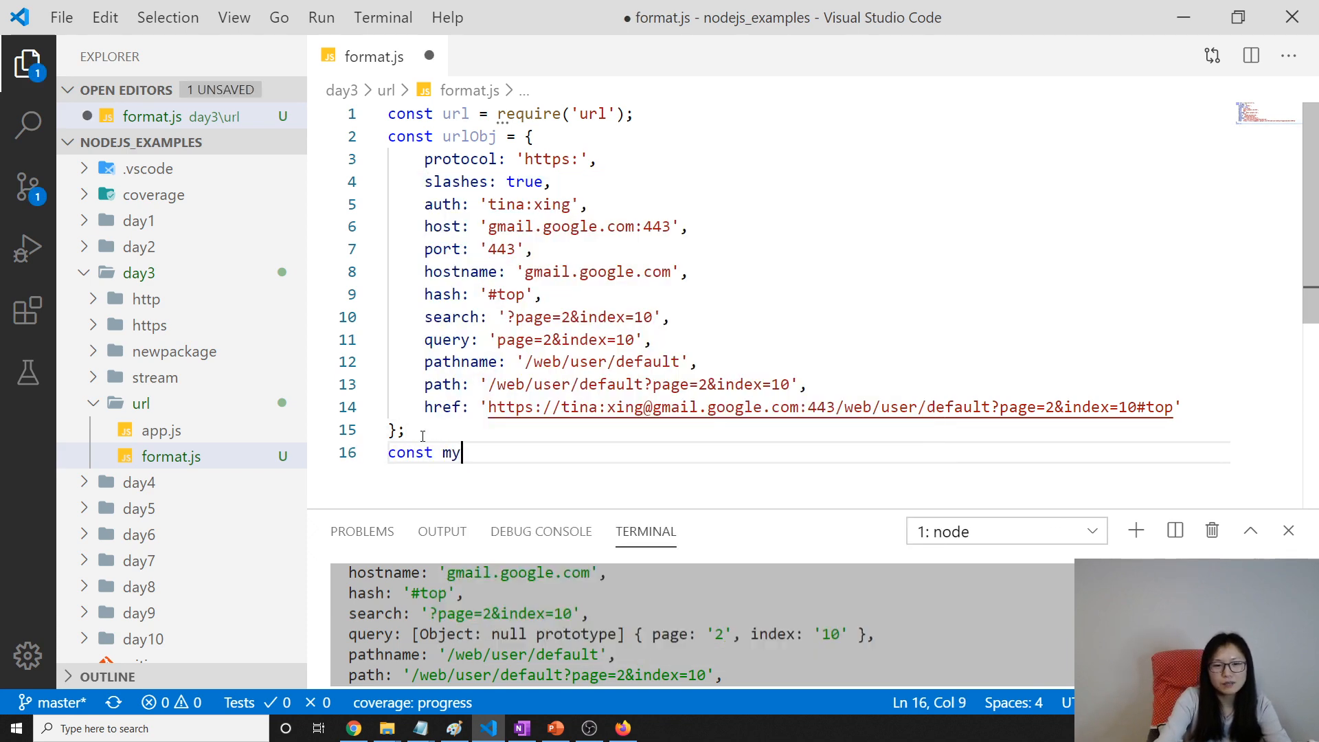
{"action": "type", "text": "url ="}
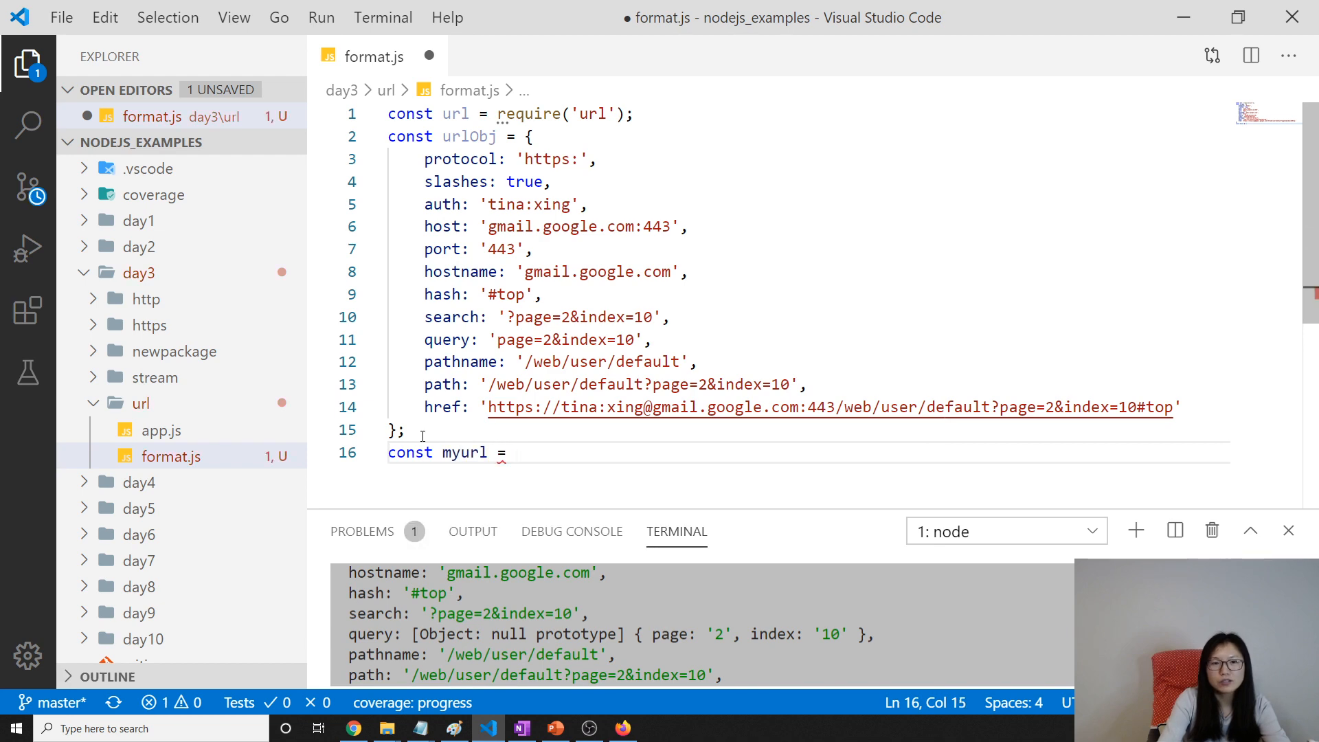
{"action": "type", "text": "url."}
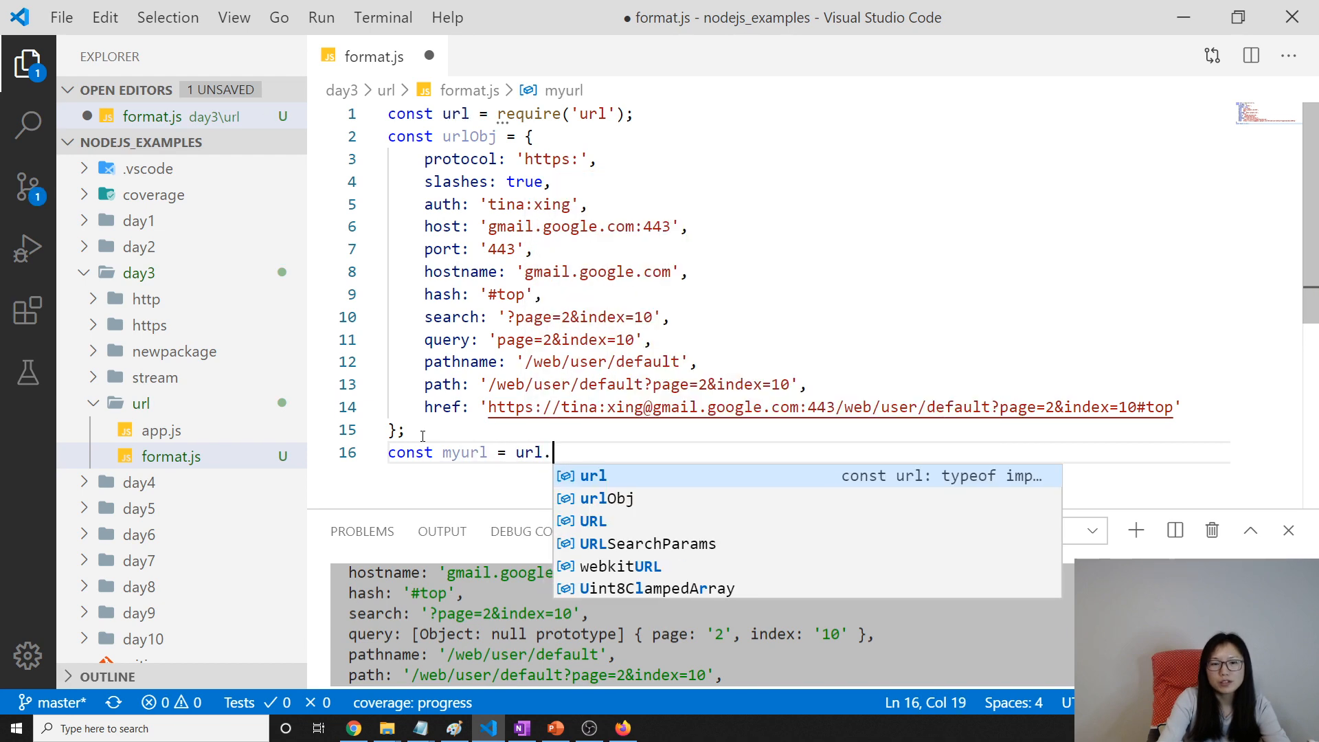
{"action": "type", "text": "format"}
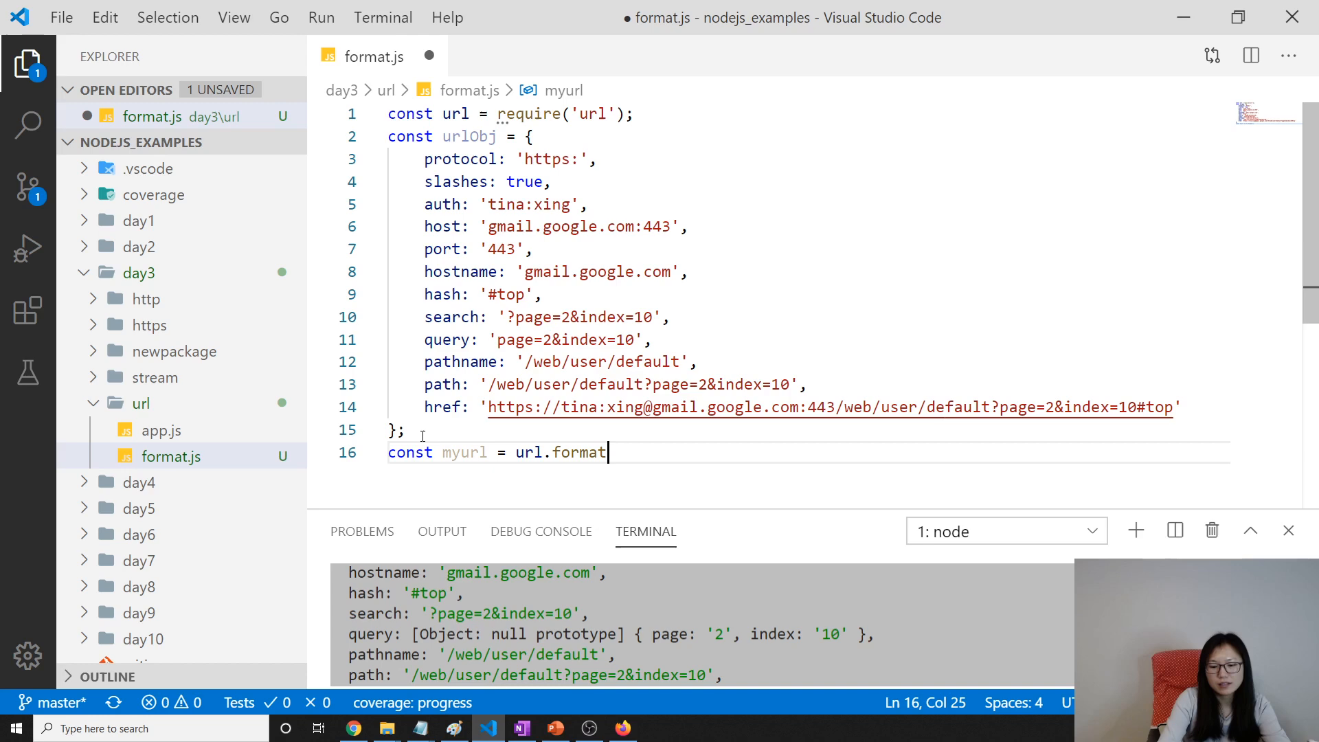
{"action": "type", "text": "(url"}
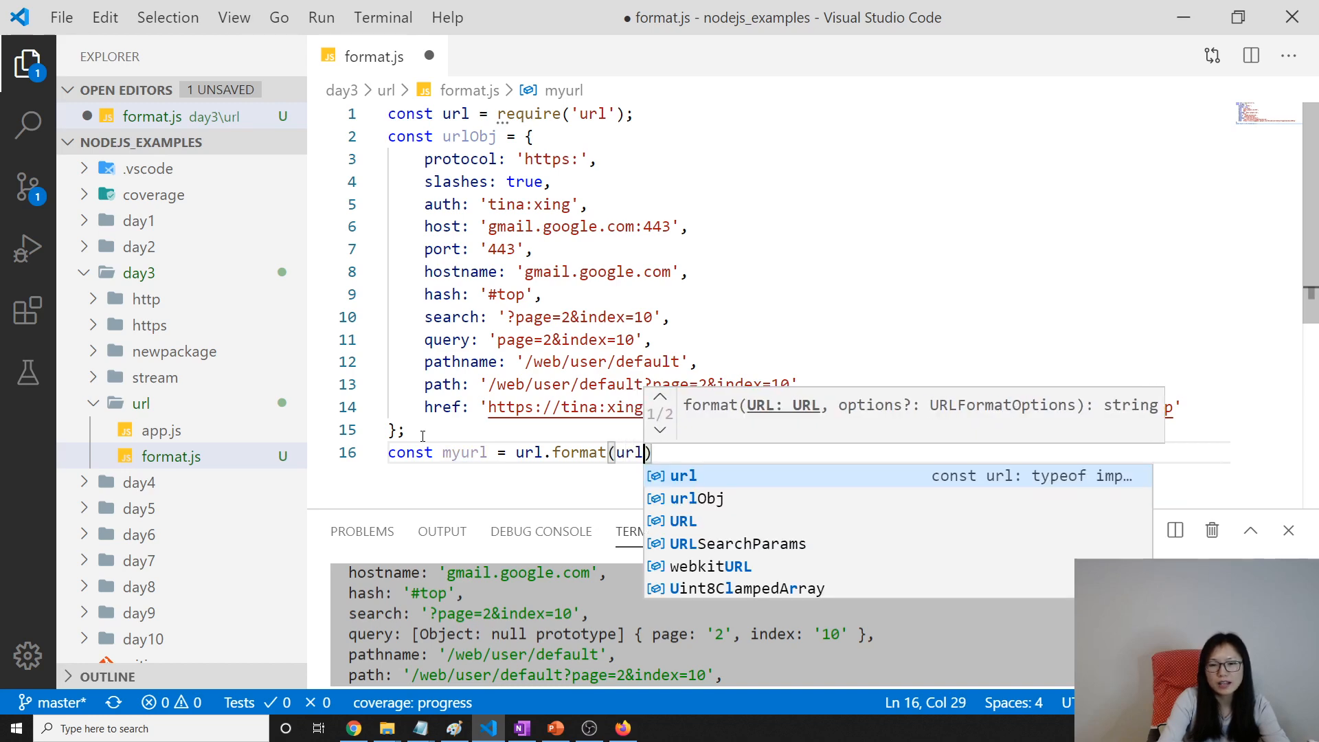
{"action": "left_click", "coordinate": [695, 499]}
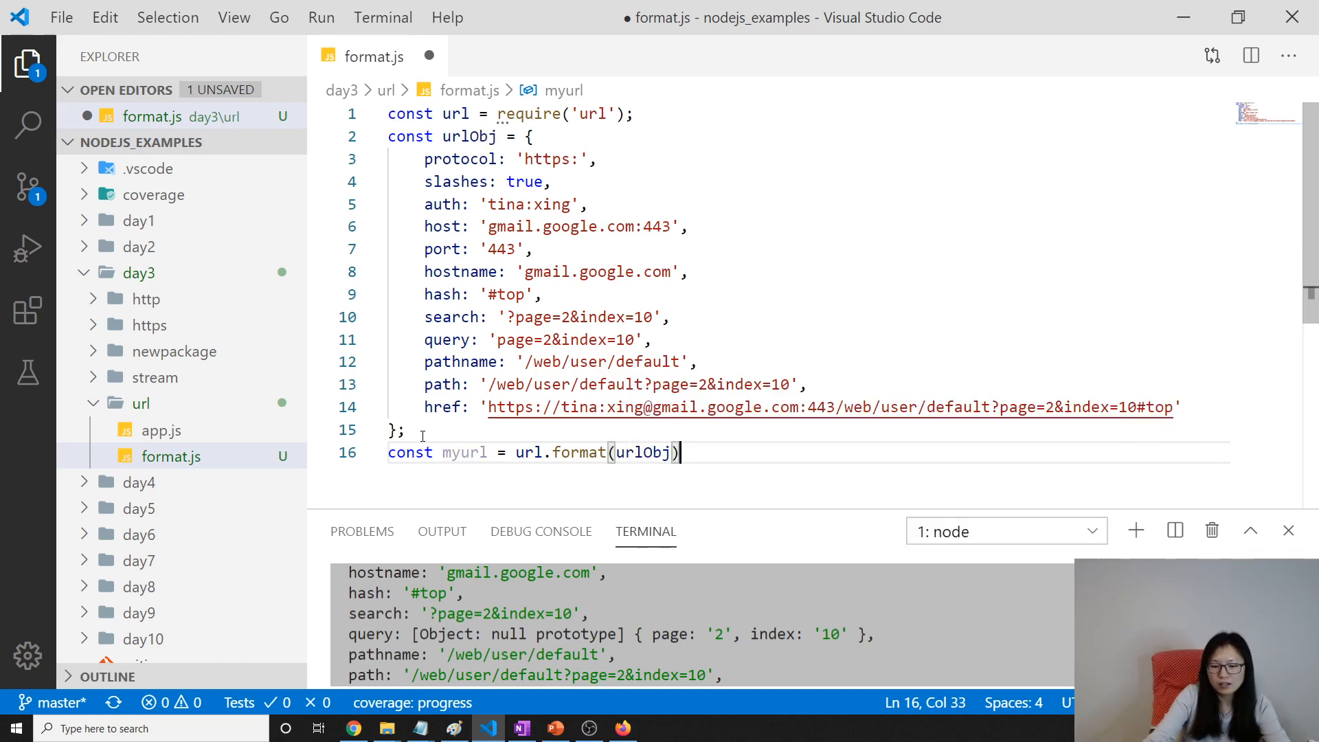
Add console.log(myurl); and save the file
{"action": "type", "text": "console."}
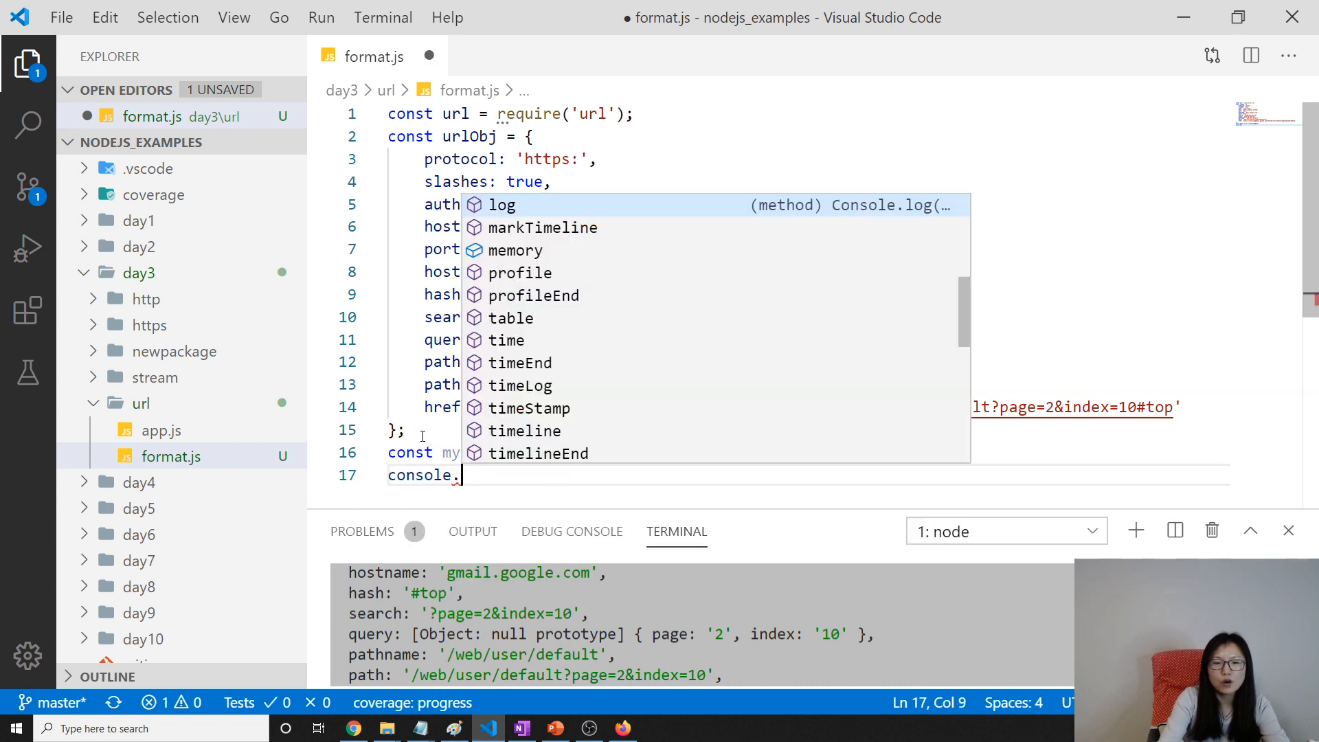
{"action": "type", "text": "log(myur"}
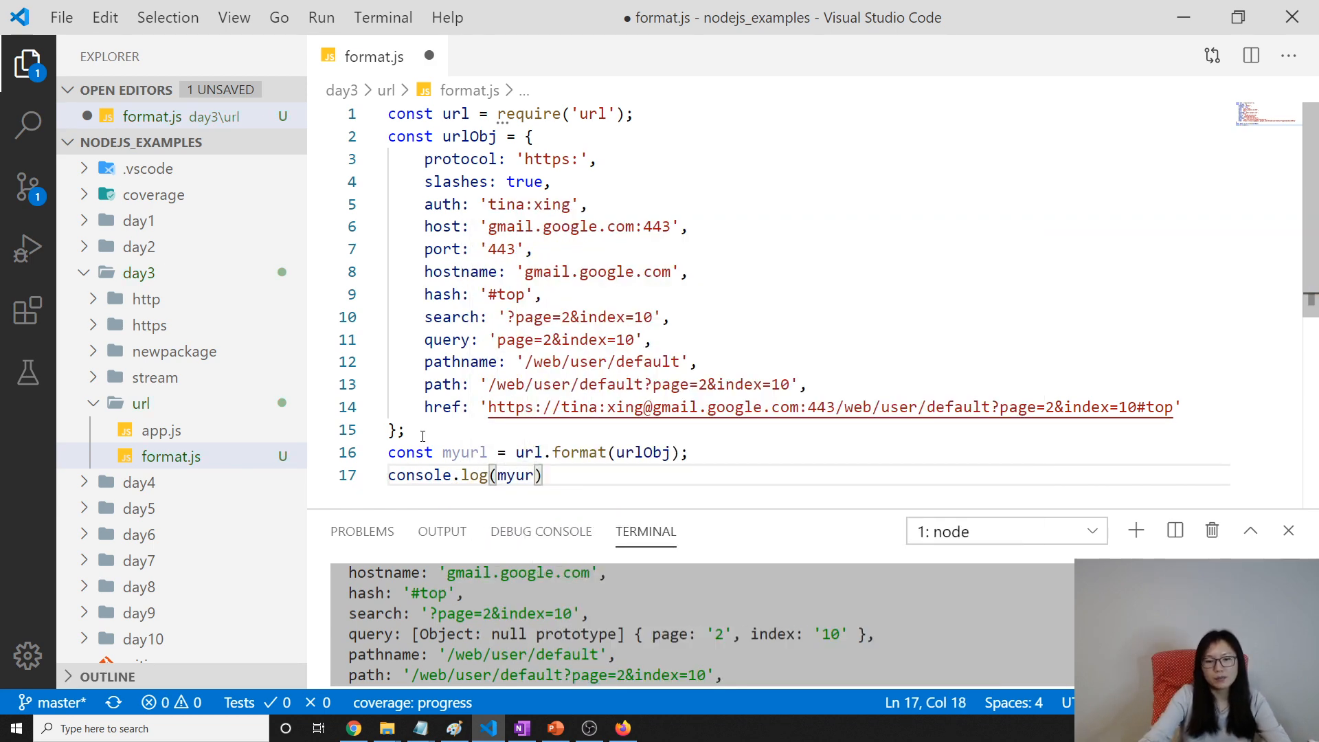
{"action": "type", "text": ";"}
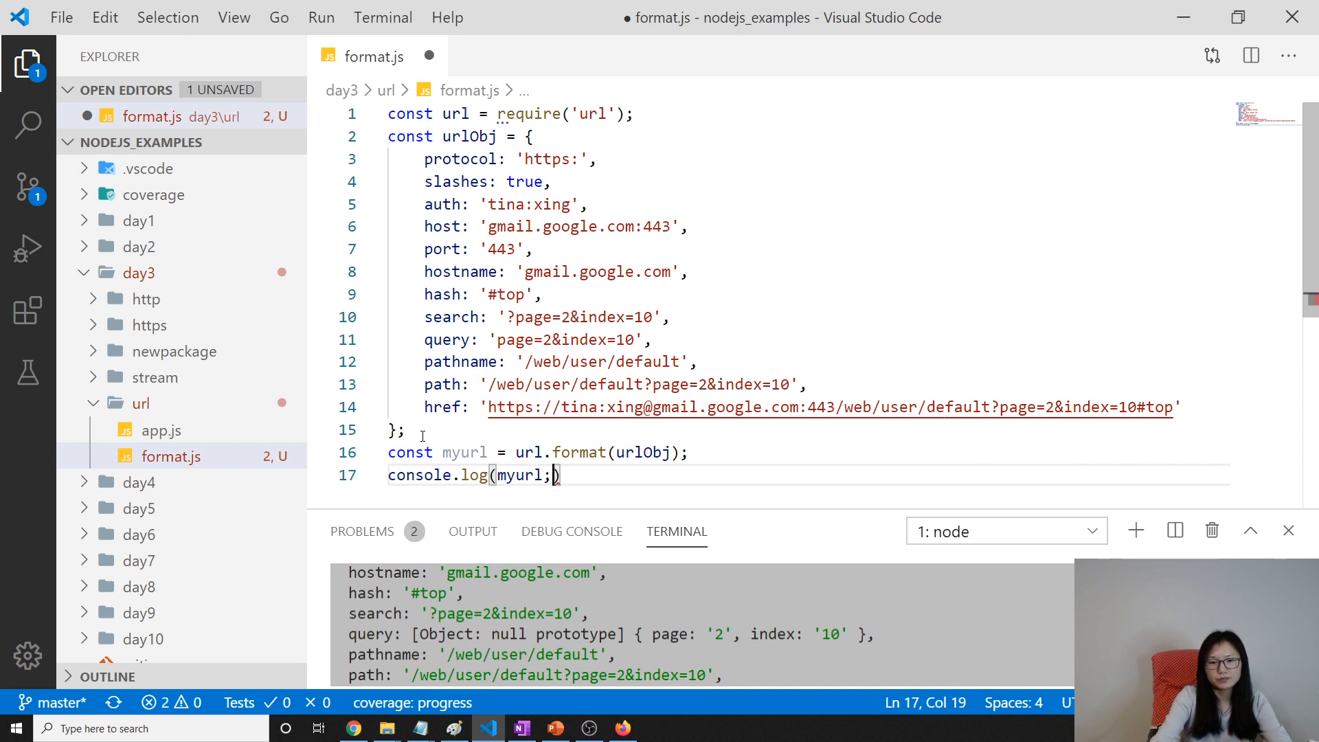
{"action": "key", "text": "Backspace"}
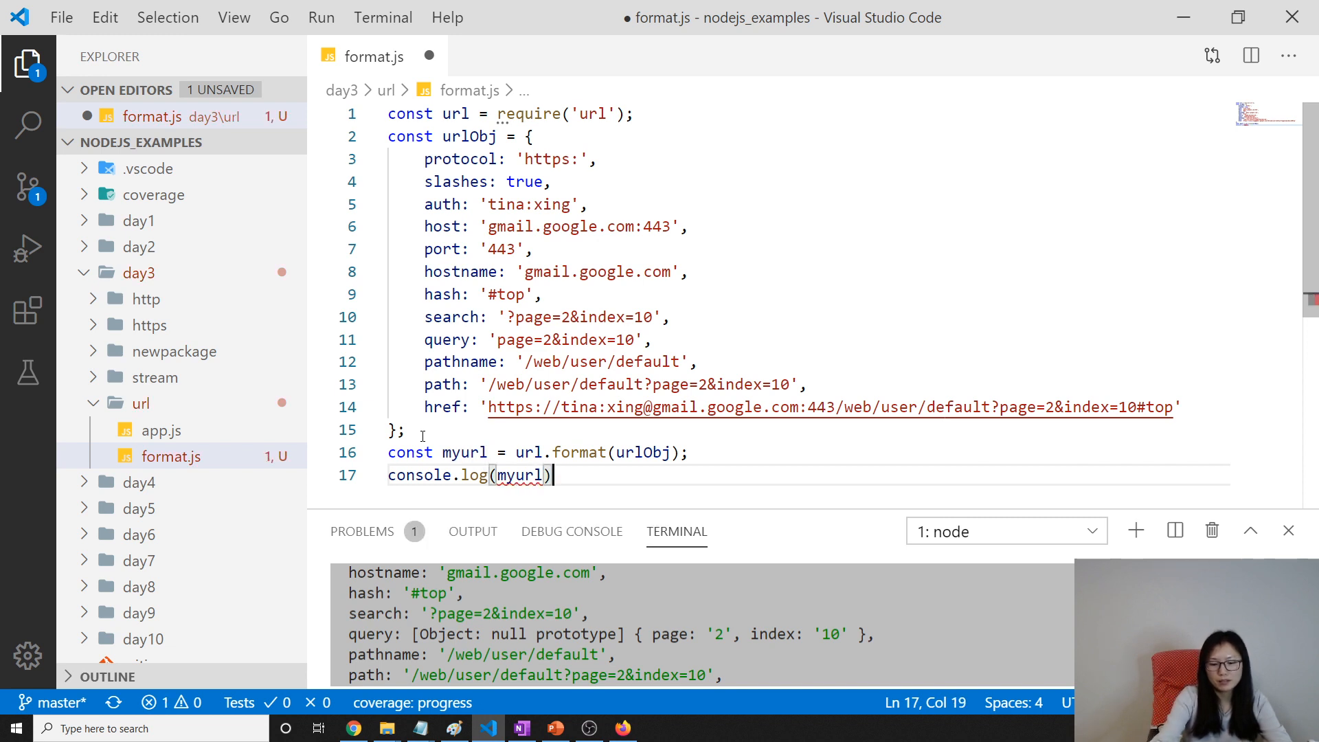
{"action": "key", "text": "Ctrl+s"}
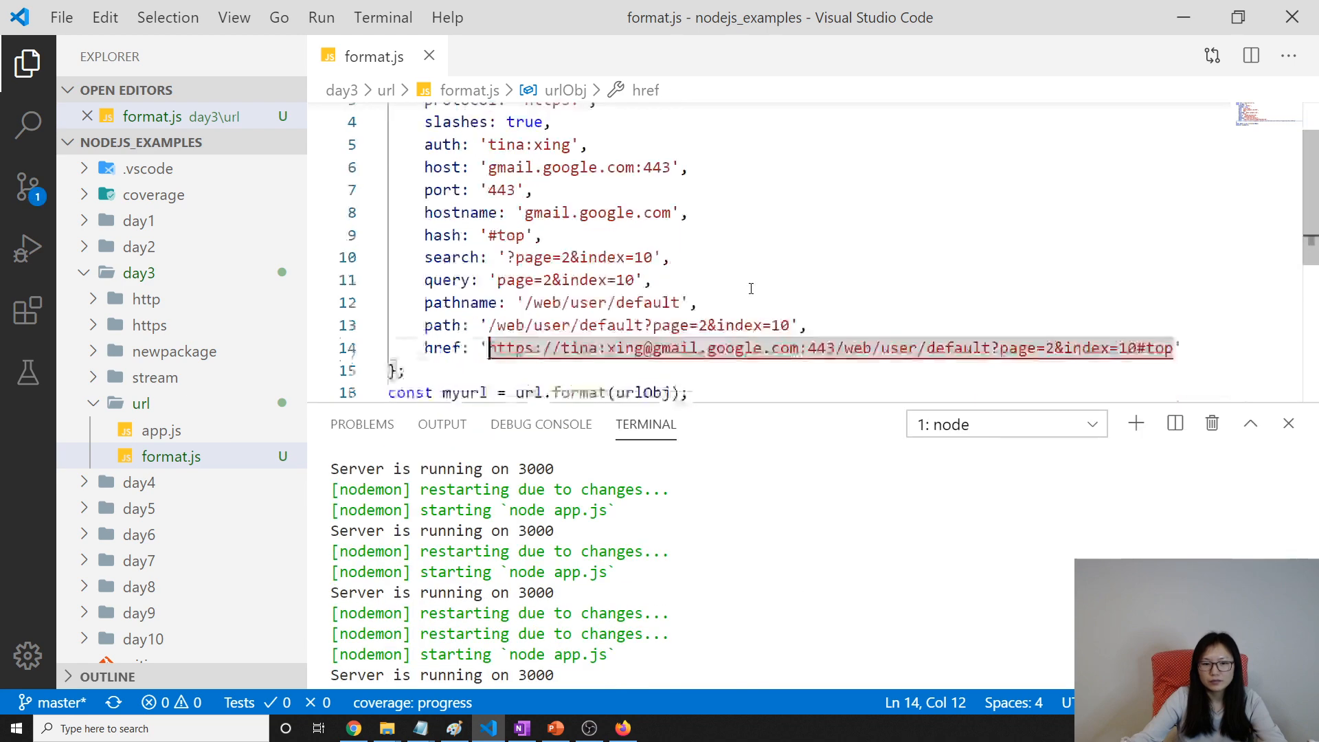
Stop the running server and run node format.js, printing the full URL ending in #top
{"action": "key", "text": "Ctrl+c"}
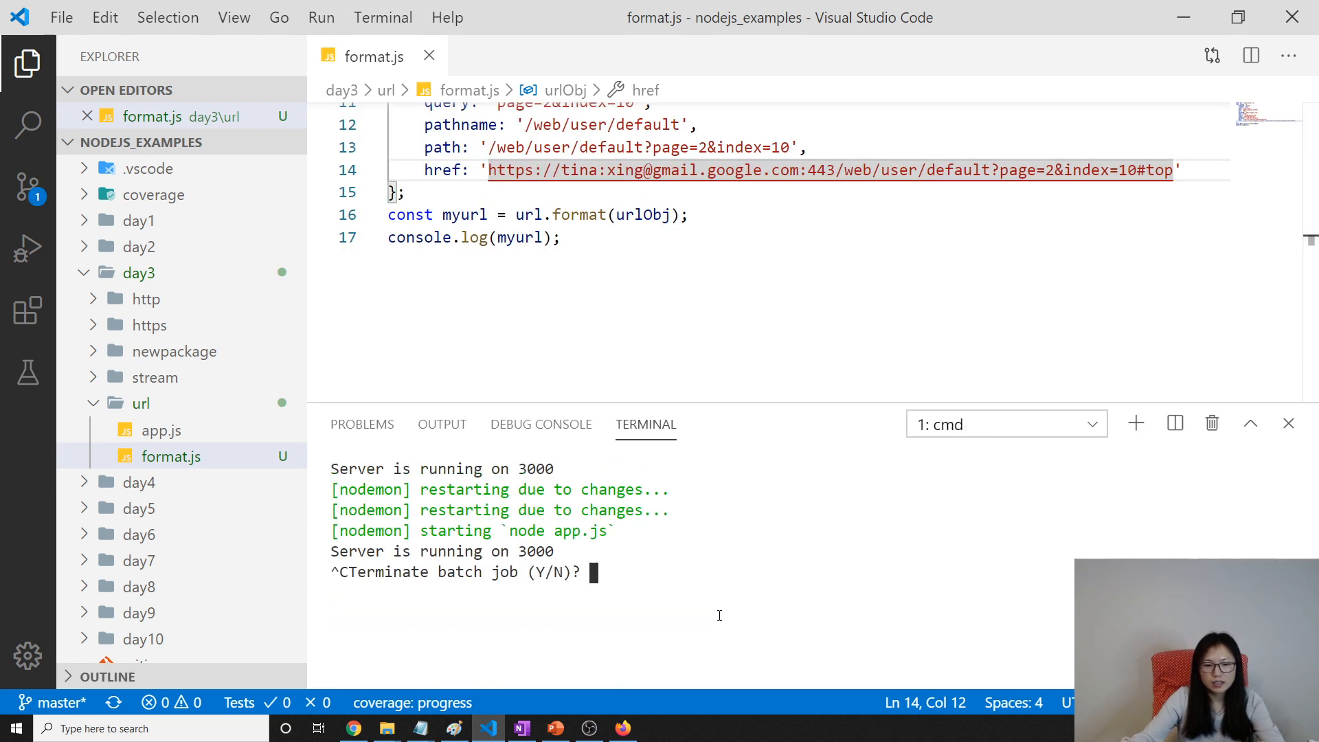
{"action": "type", "text": "Y"}
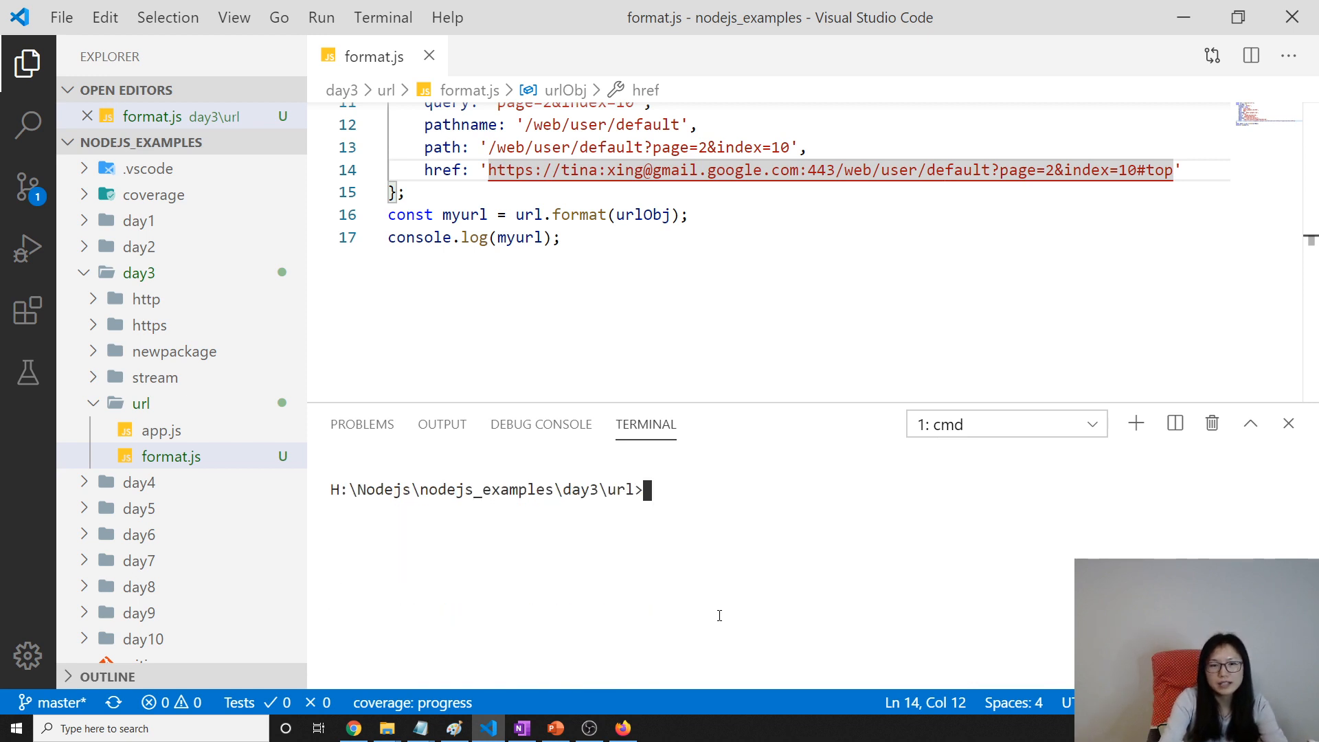
{"action": "type", "text": "node for"}
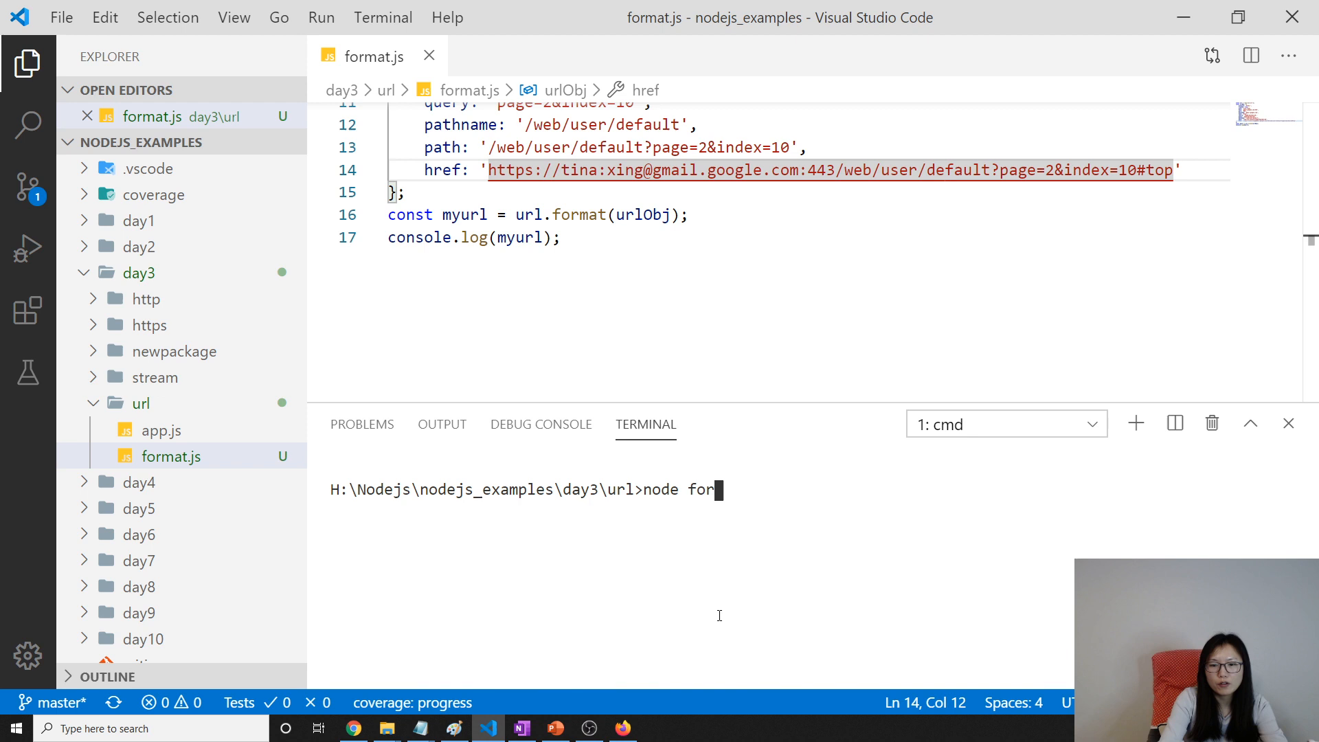
{"action": "key", "text": "Enter"}
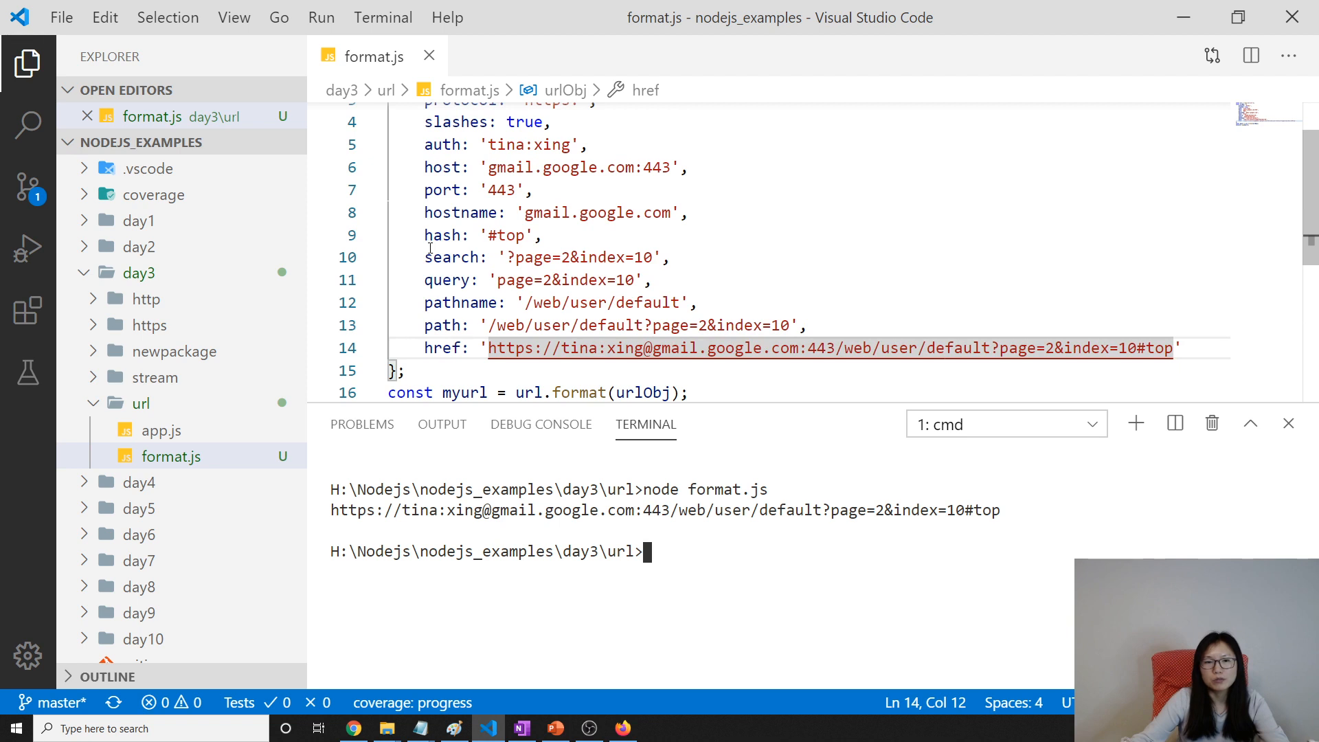
{"action": "left_click", "coordinate": [419, 348]}
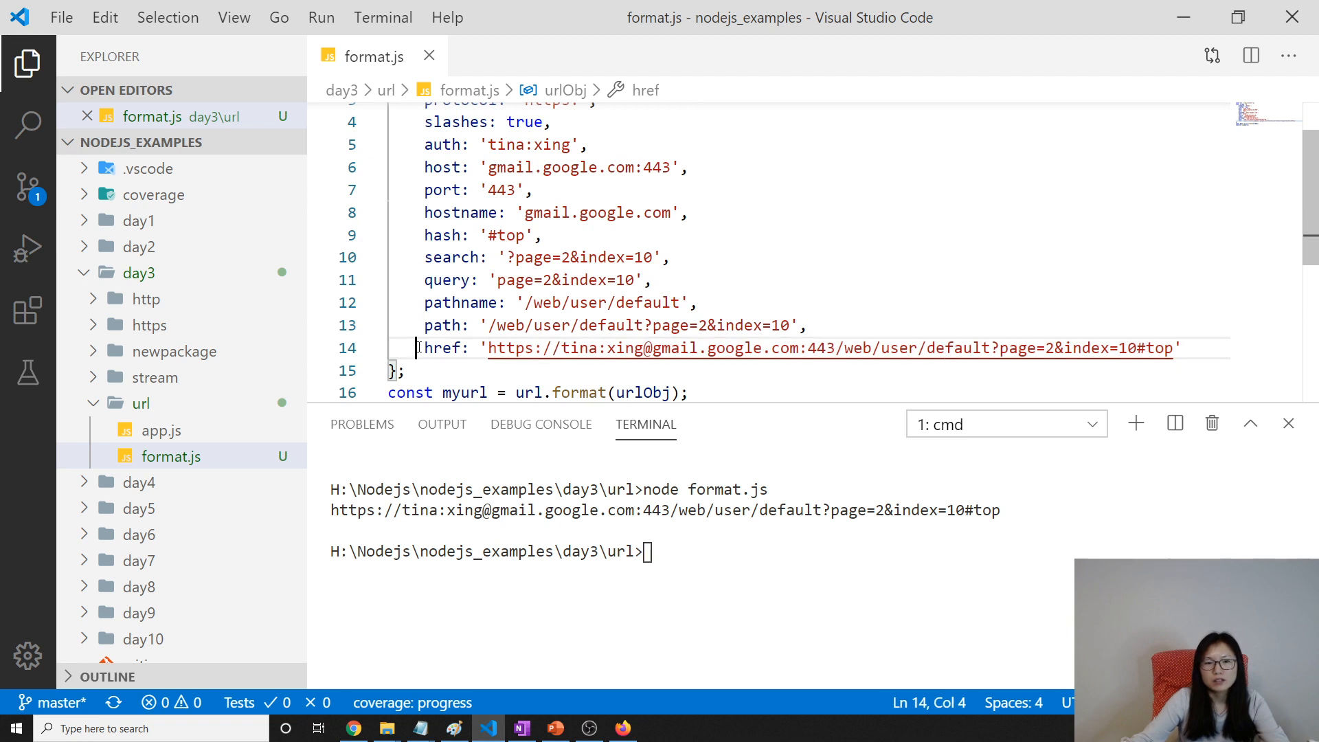
Delete the hash, search and href lines from urlObj and rerun node format.js
{"action": "left_click", "coordinate": [1198, 346]}
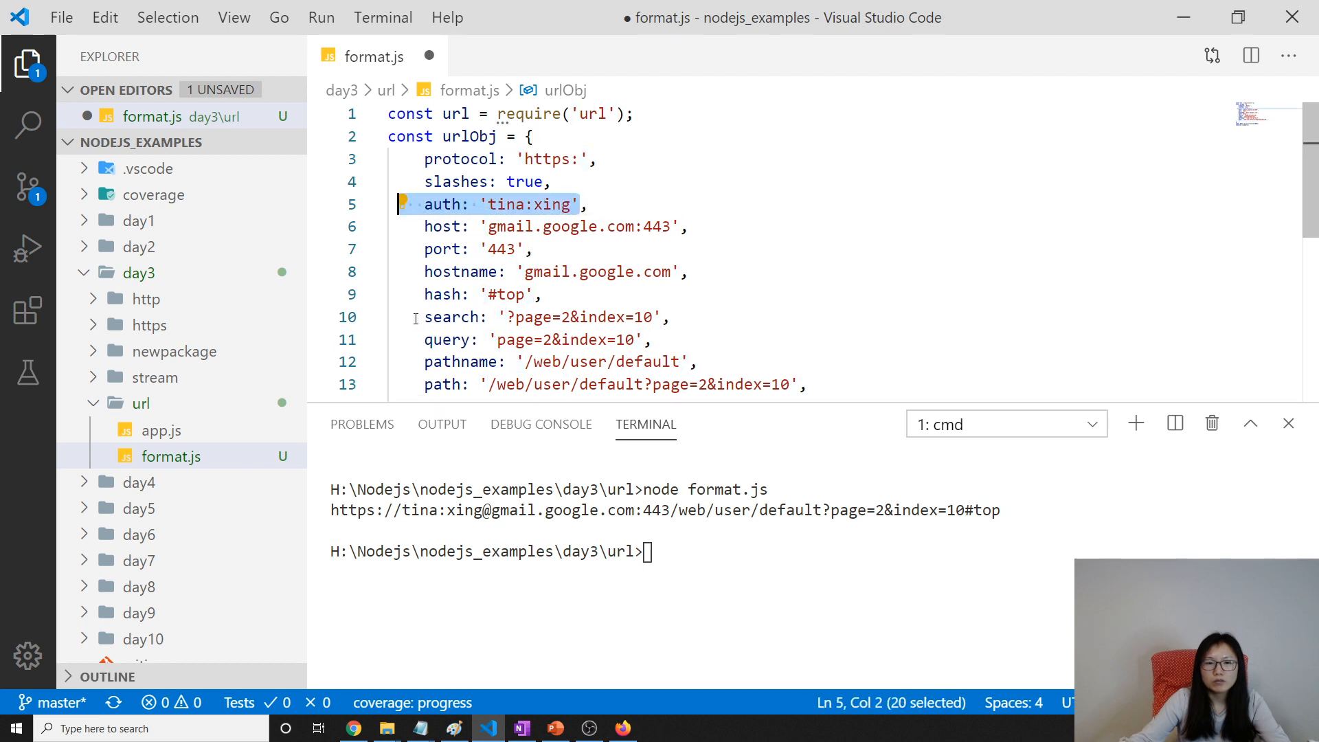
{"action": "key", "text": "Delete"}
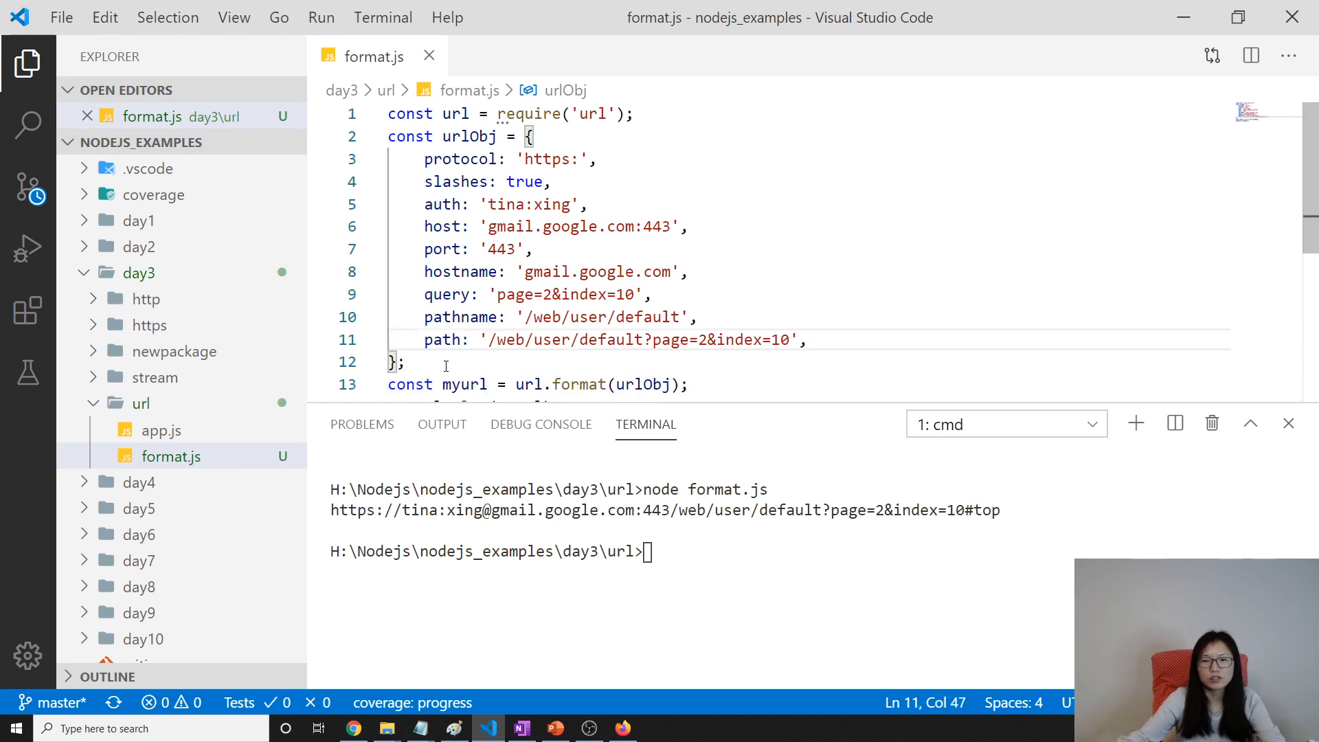
{"action": "type", "text": "node format.js"}
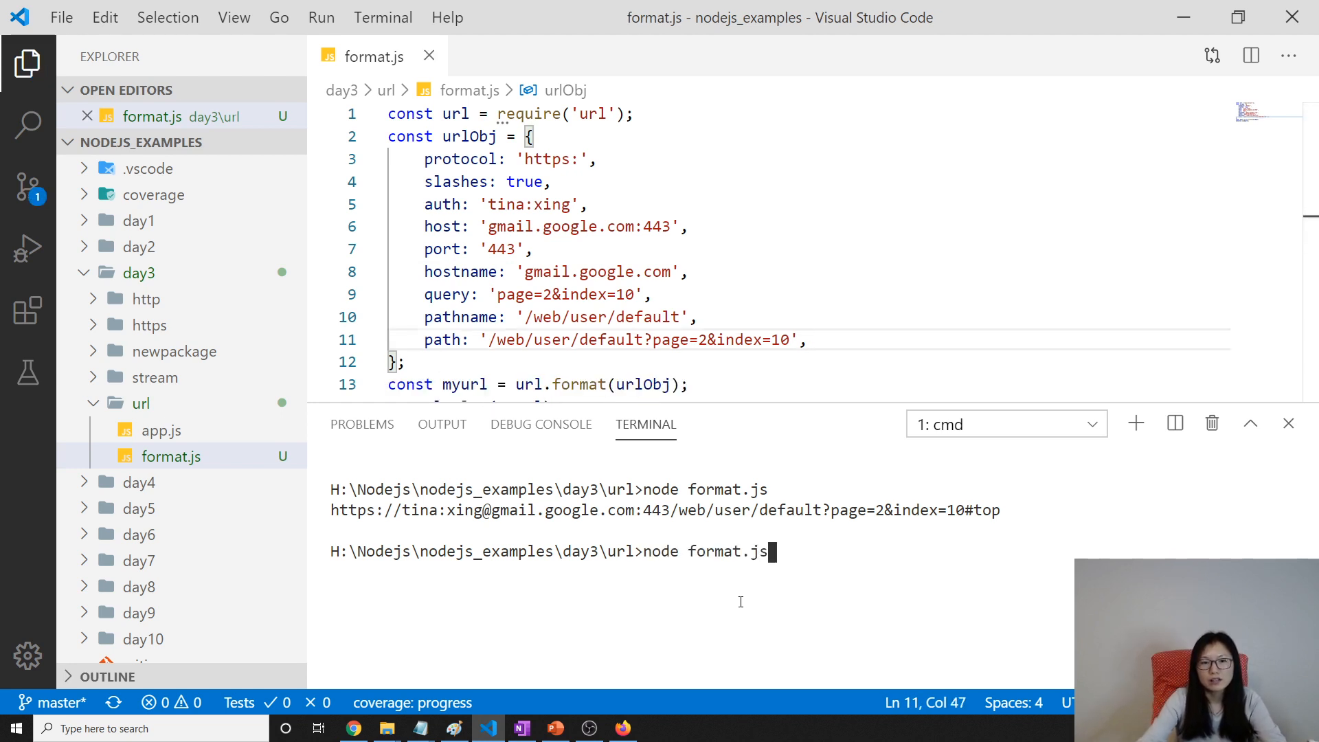
{"action": "key", "text": "Enter"}
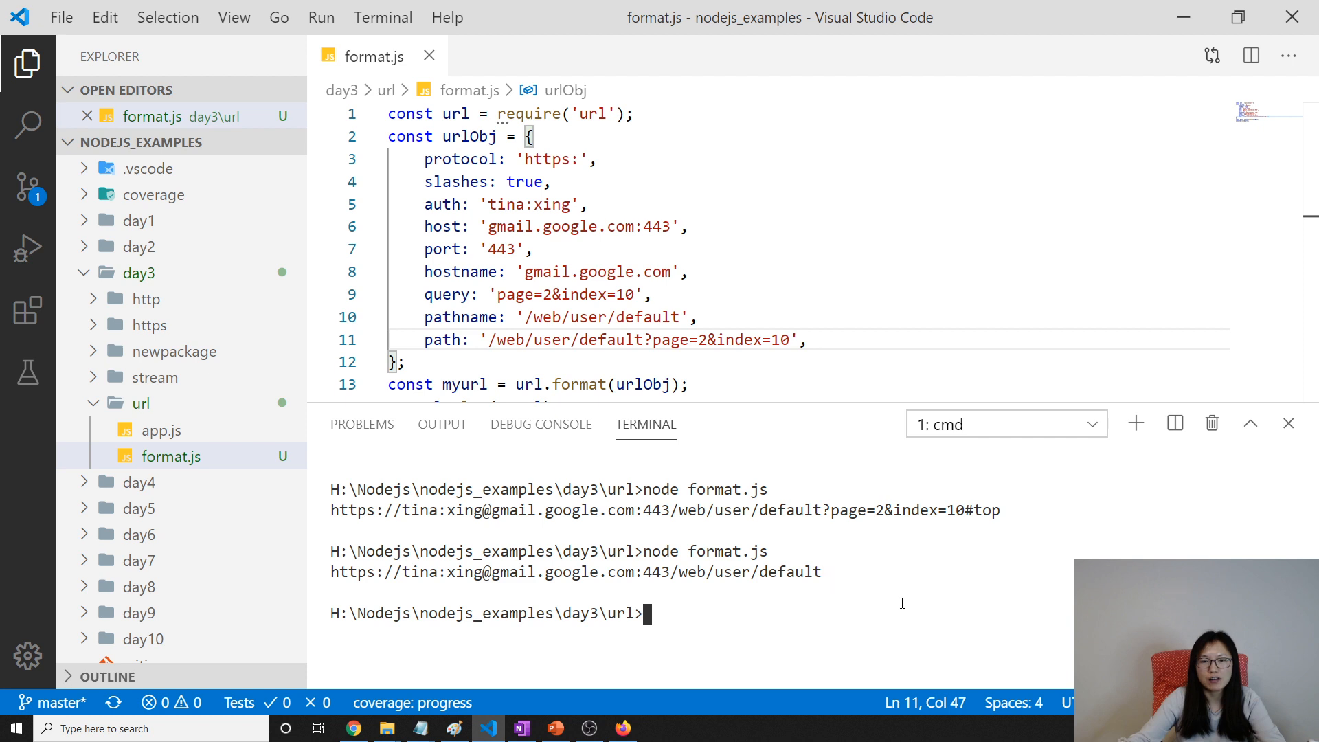
{"action": "mouse_move", "coordinate": [857, 499]}
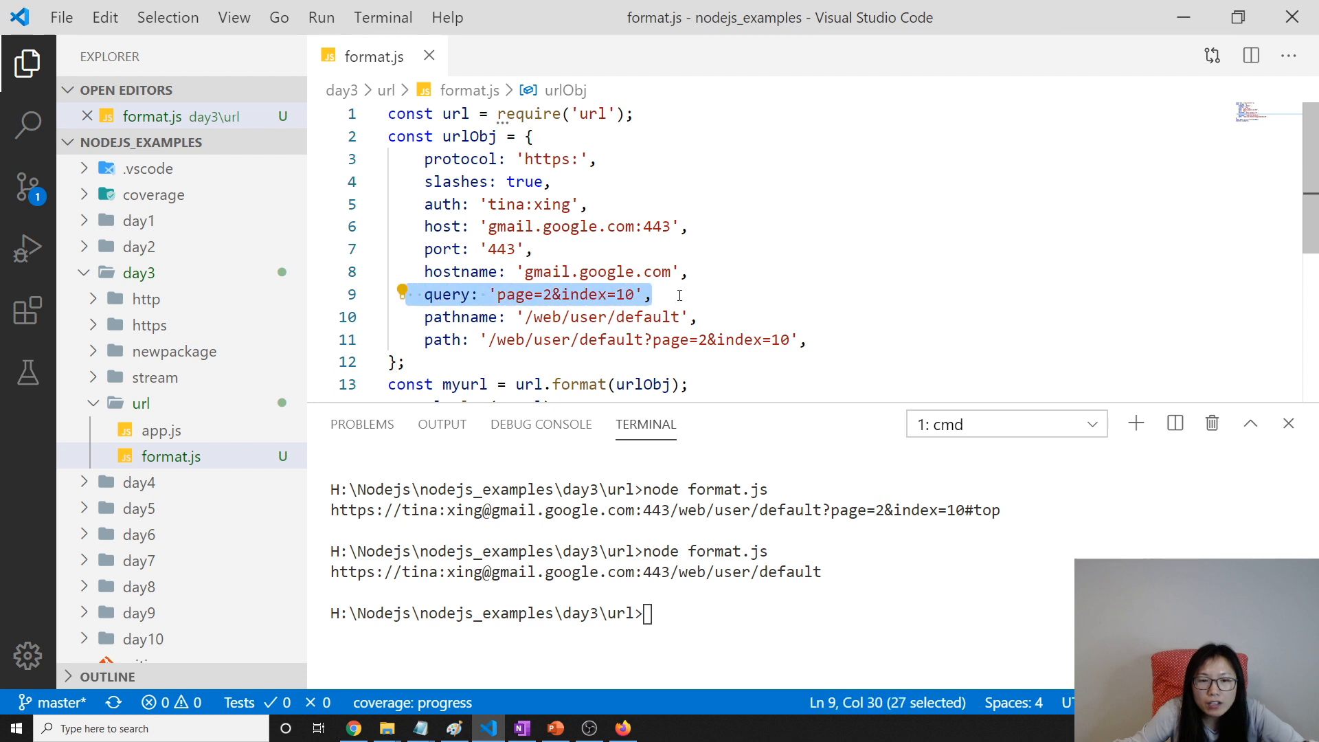
{"action": "mouse_move", "coordinate": [690, 299]}
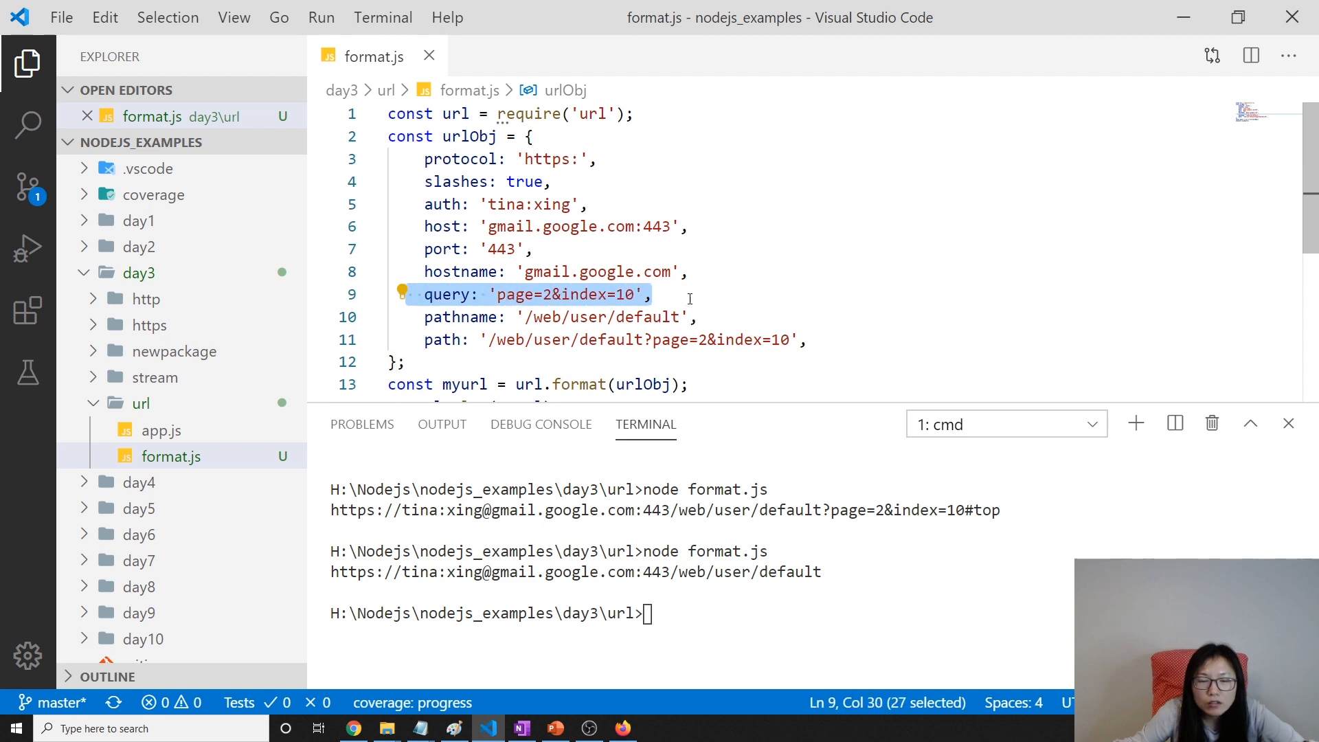
Change query to search: '?page=2&index=10' and remove the path line in urlObj
{"action": "left_click", "coordinate": [833, 338]}
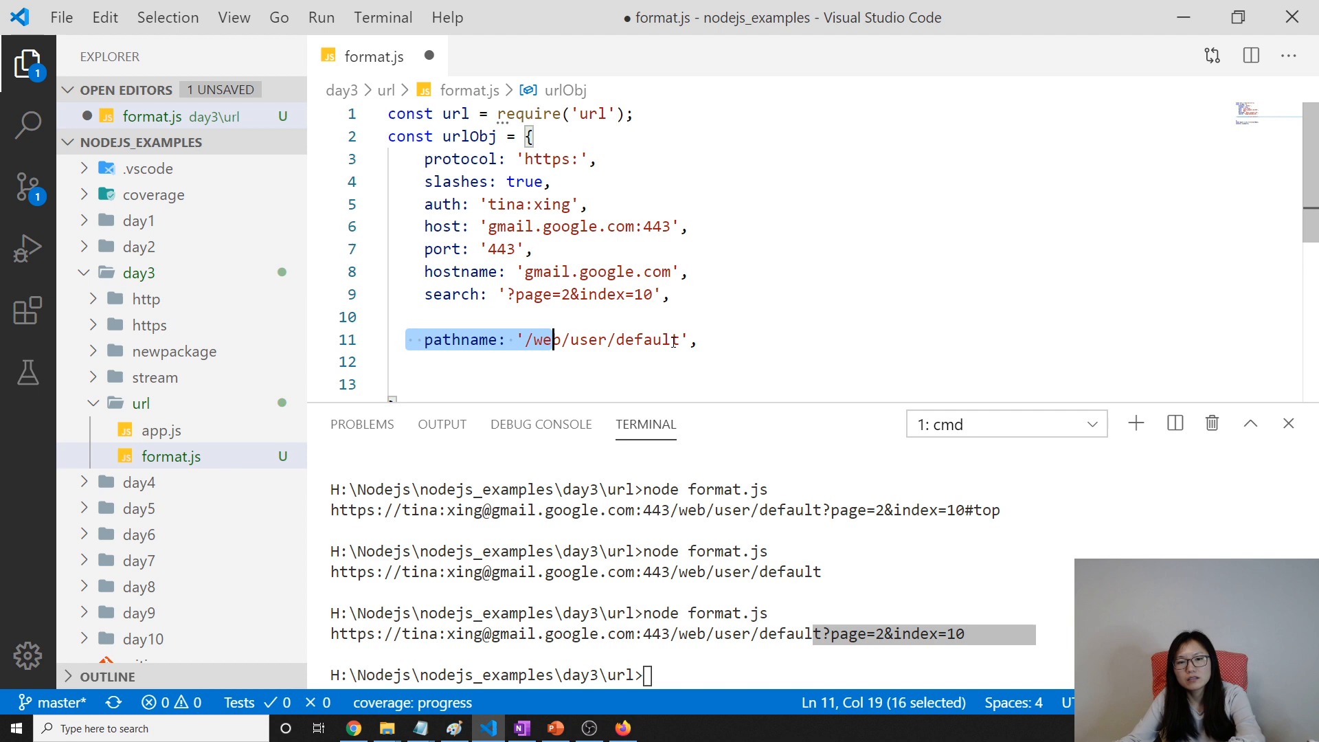
{"action": "left_click", "coordinate": [747, 316]}
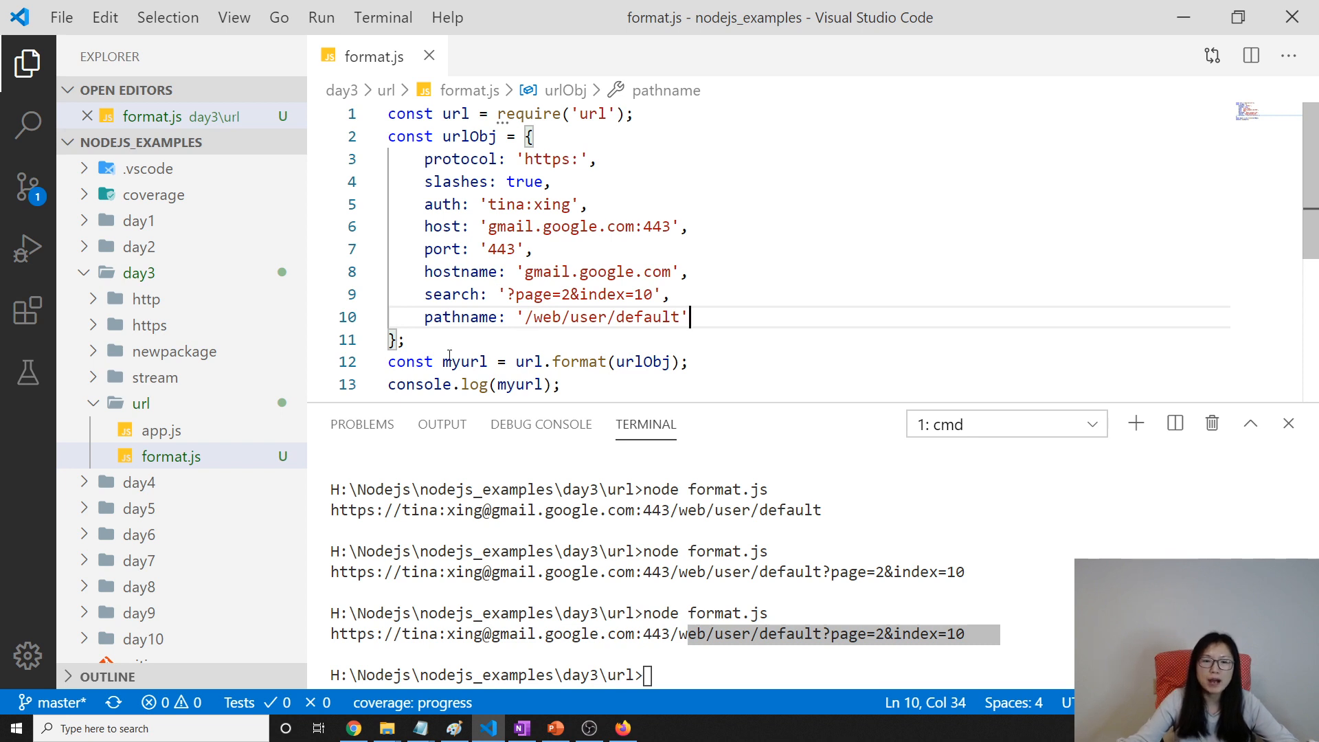
{"action": "mouse_move", "coordinate": [498, 369]}
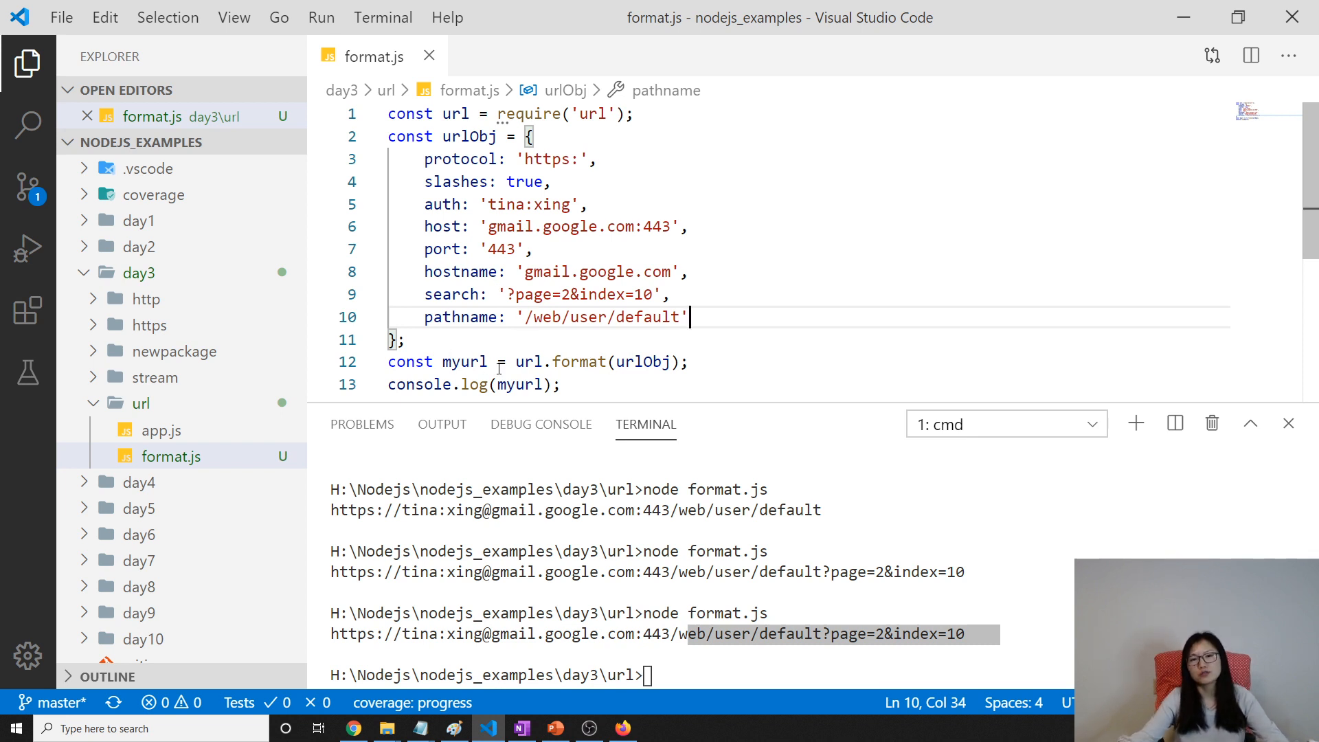